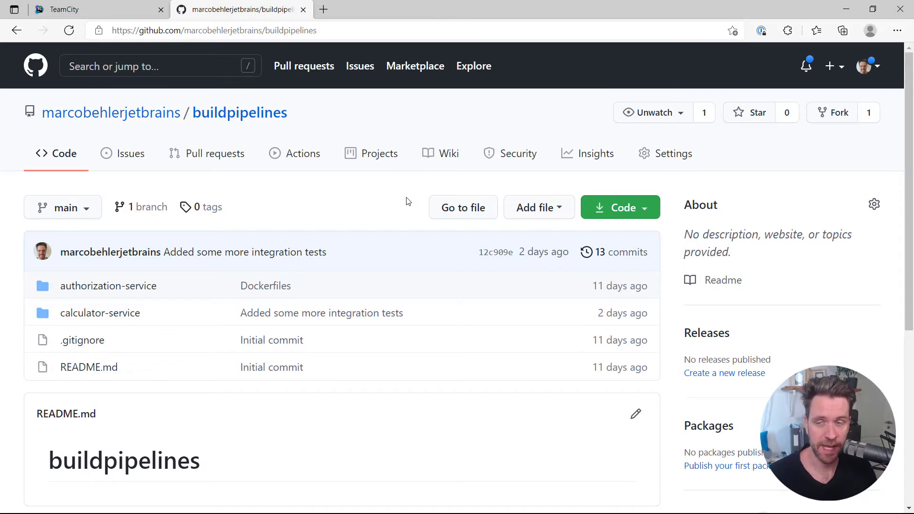
pyautogui.moveTo(408, 189)
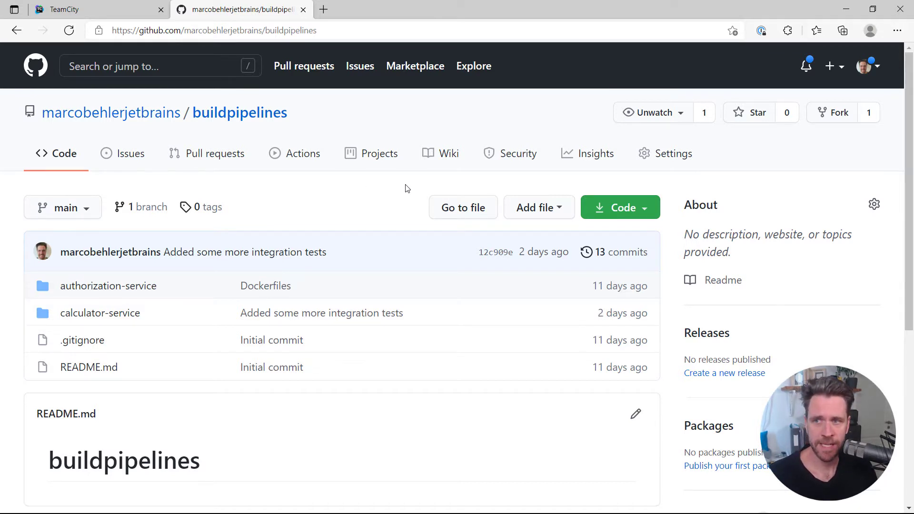
pyautogui.moveTo(380, 202)
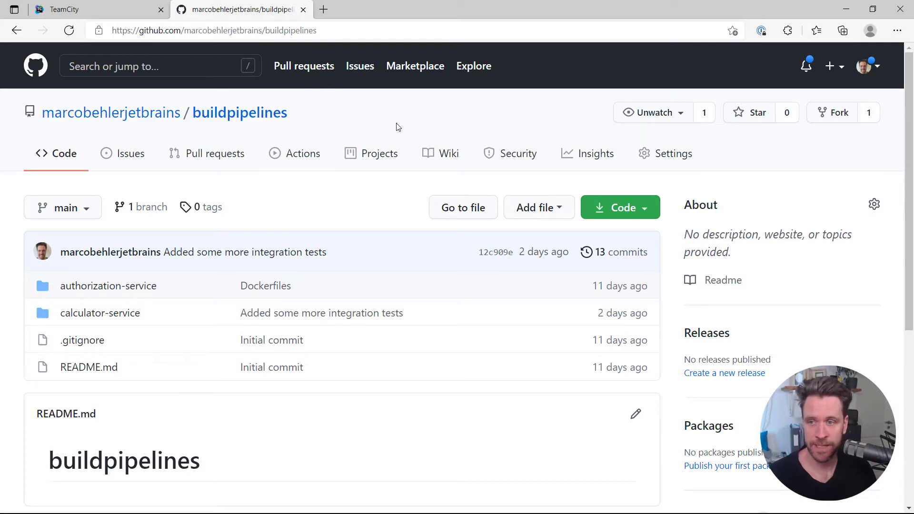
pyautogui.moveTo(193, 312)
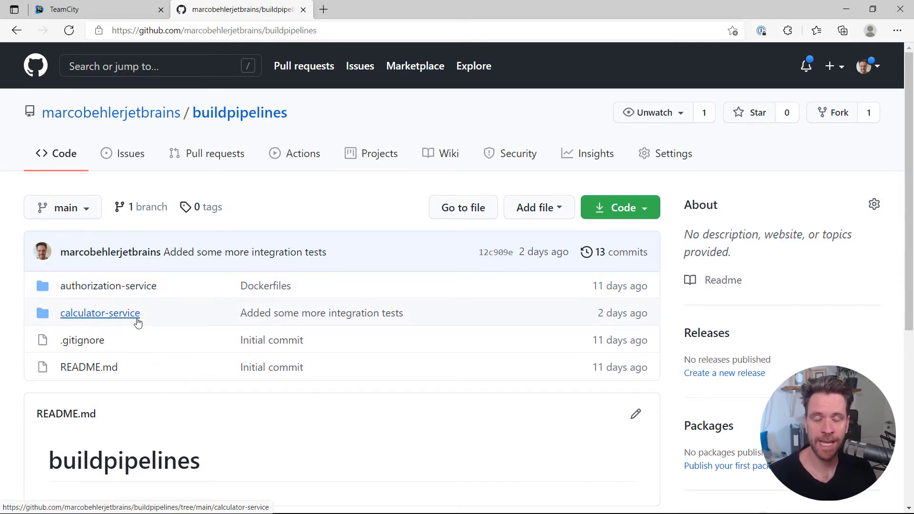
pyautogui.moveTo(236, 329)
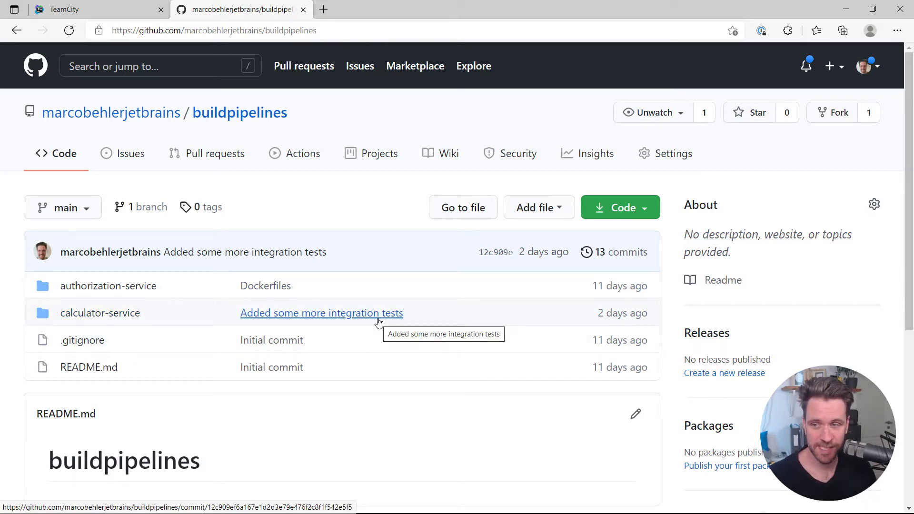
pyautogui.moveTo(423, 227)
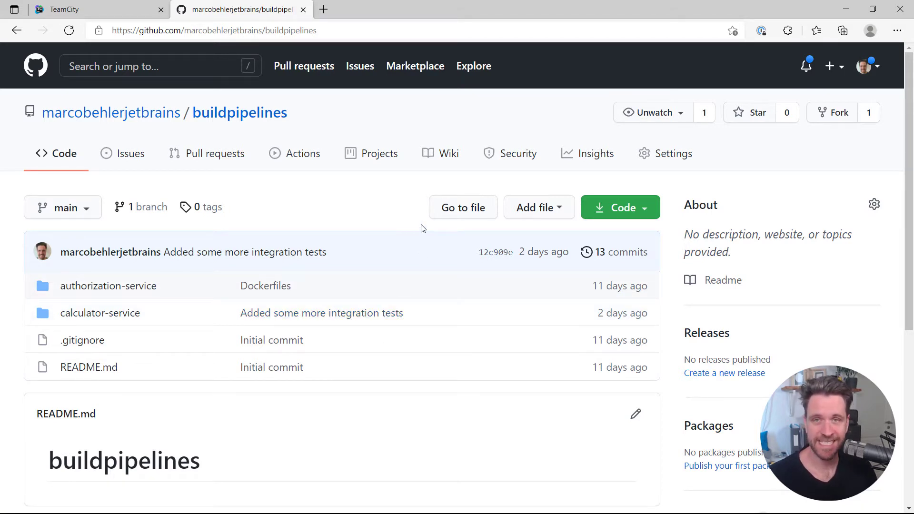
pyautogui.moveTo(373, 239)
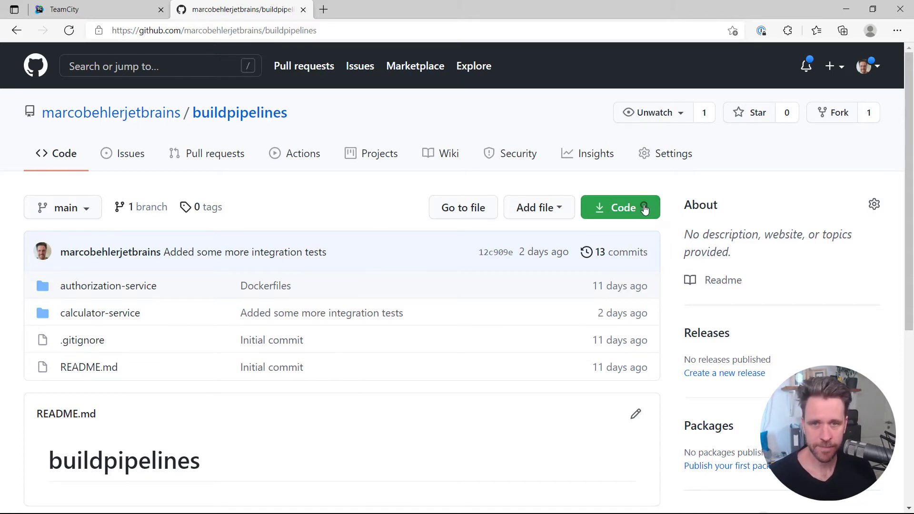
pyautogui.moveTo(307, 207)
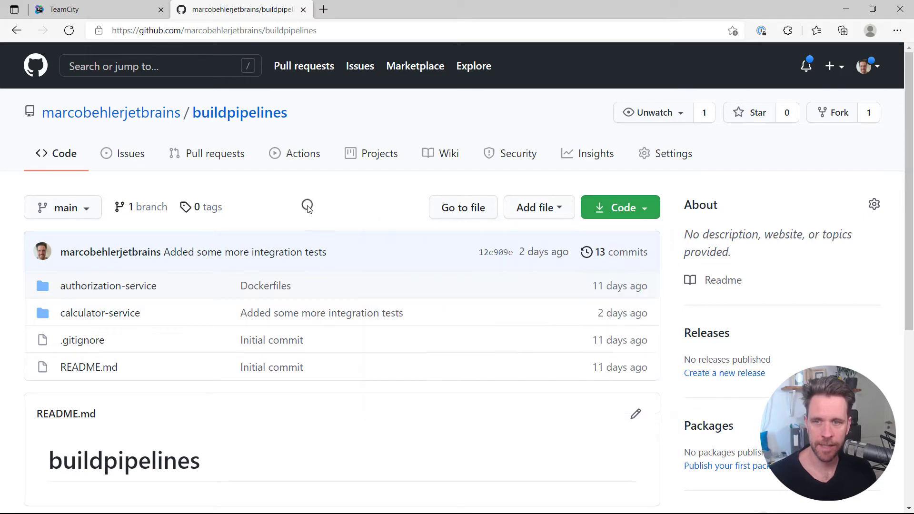
# - Begin creating a new TeamCity project from a repository URL
pyautogui.click(64, 10)
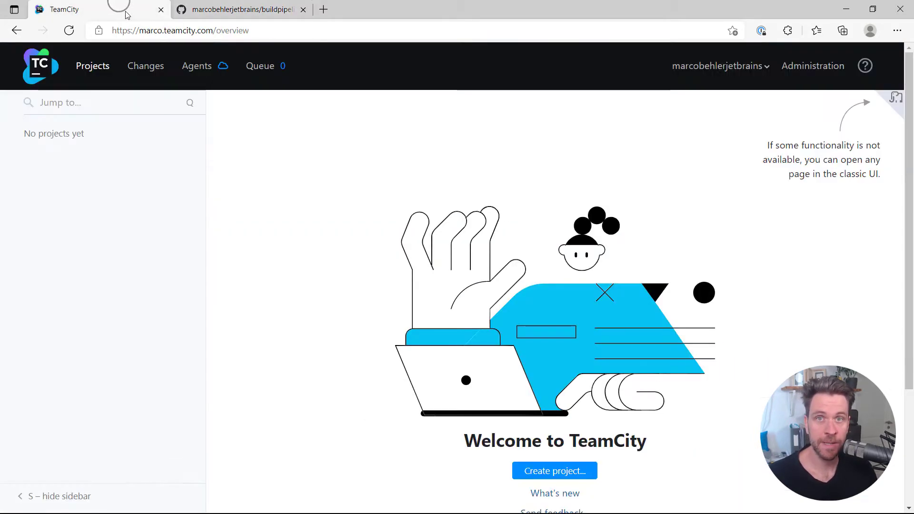
pyautogui.moveTo(453, 172)
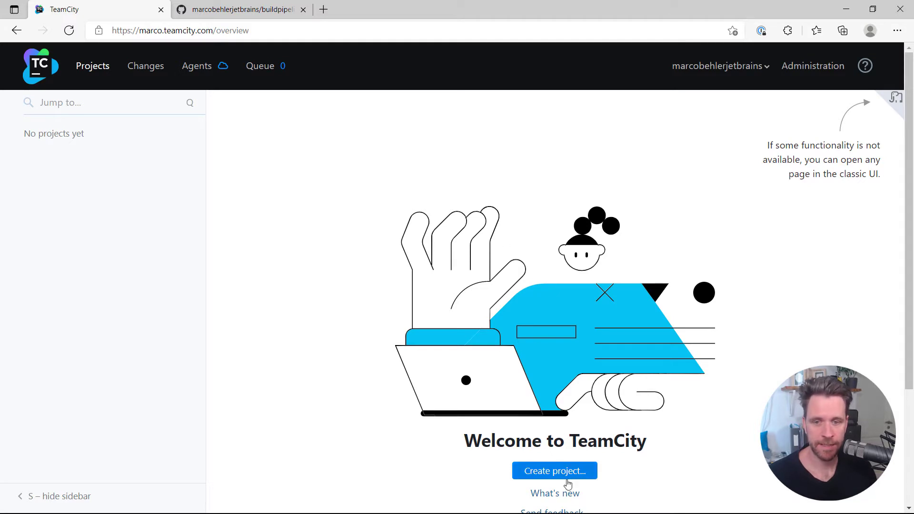
pyautogui.click(554, 471)
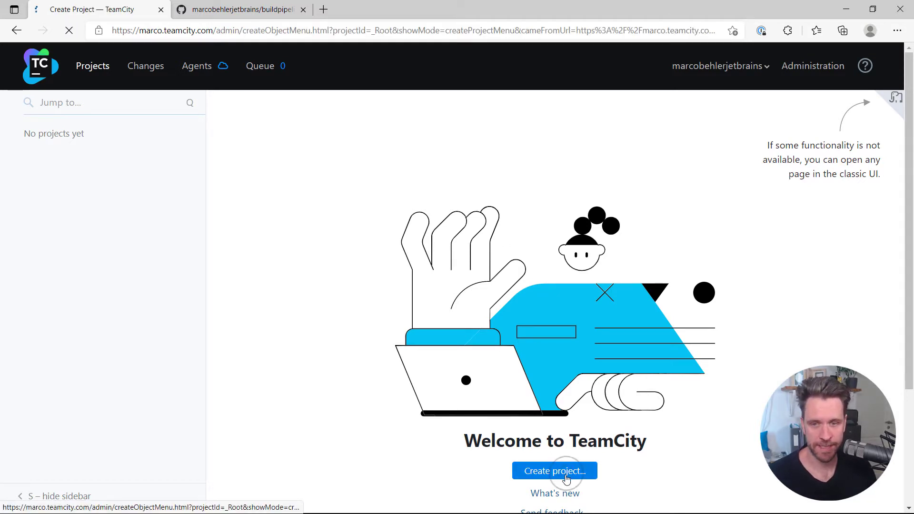
pyautogui.click(554, 471)
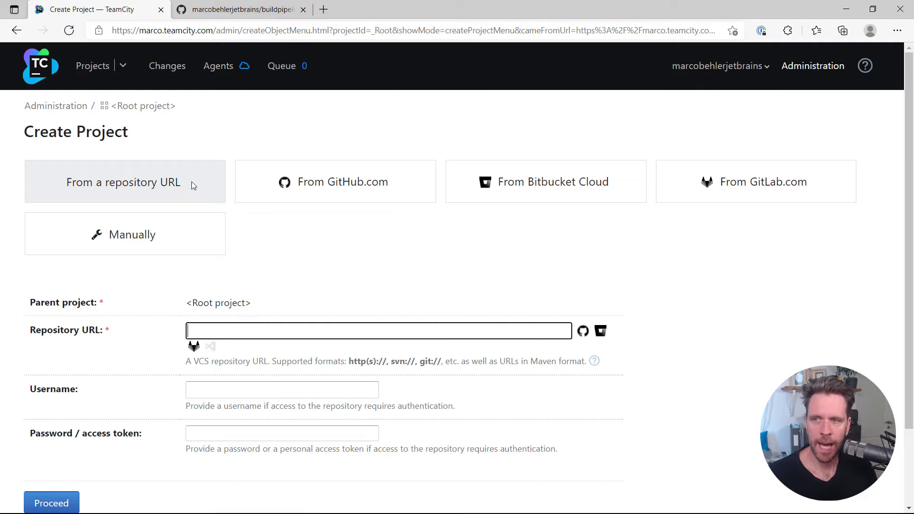
pyautogui.moveTo(183, 177)
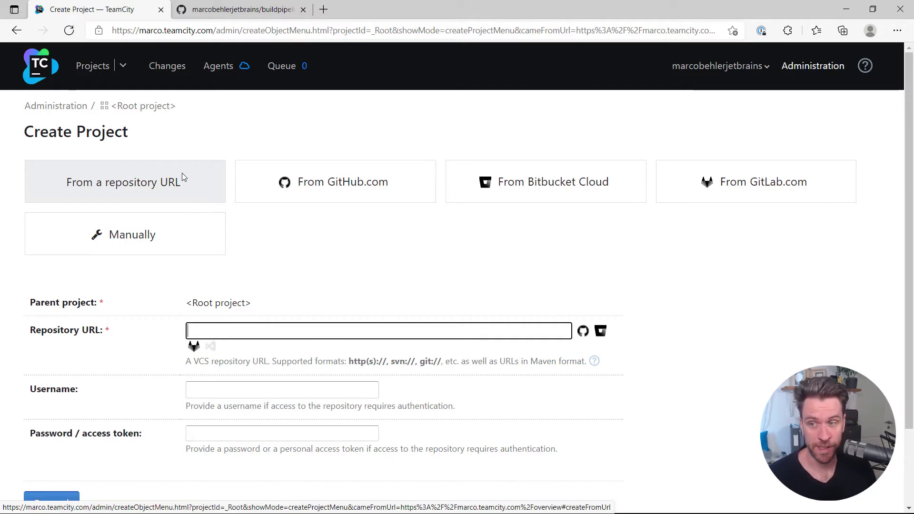
pyautogui.moveTo(274, 333)
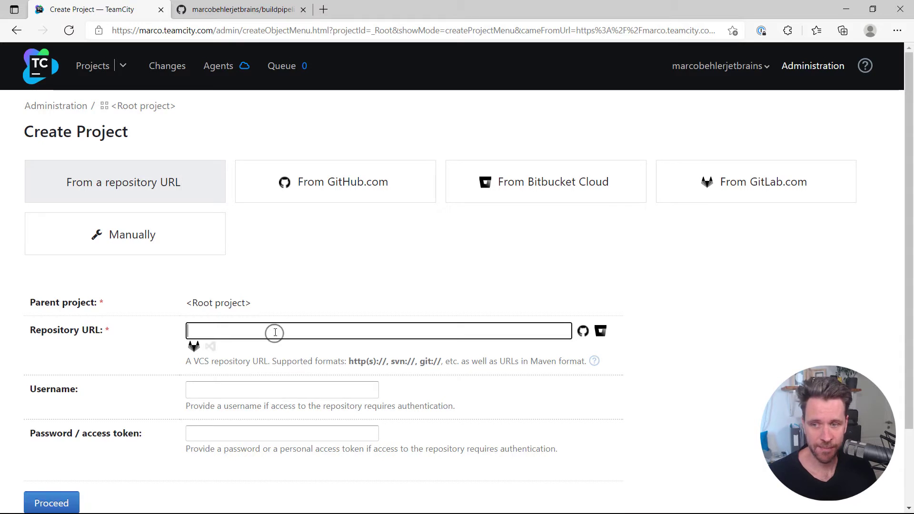
pyautogui.write('https://github.com/marcobehlerjetbrains/buildpipelines.git')
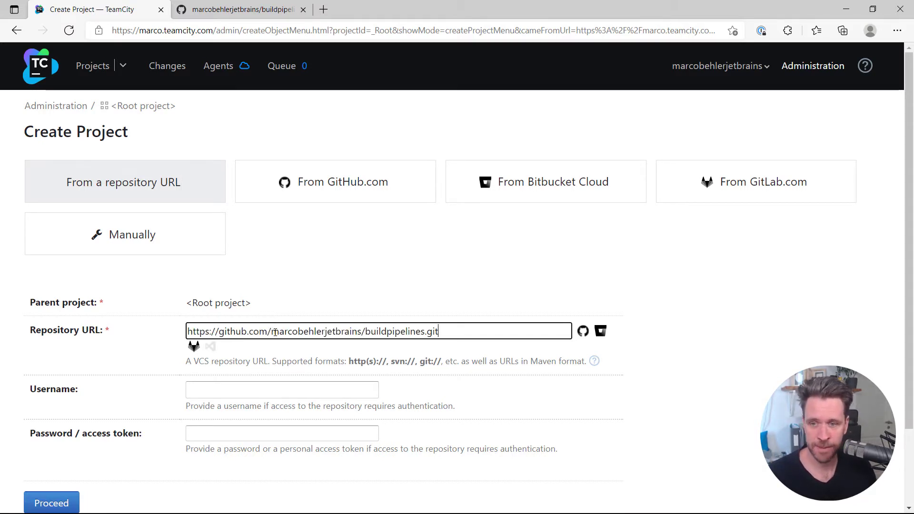
pyautogui.click(281, 389)
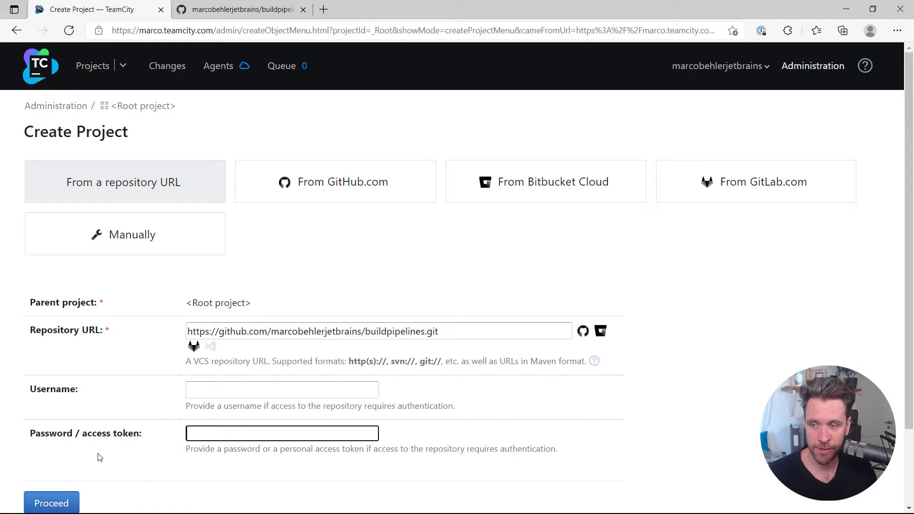
pyautogui.click(51, 503)
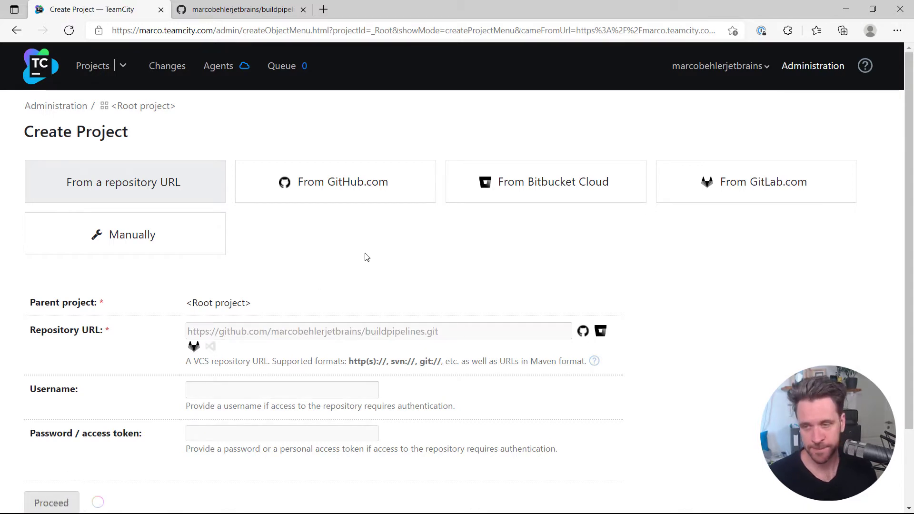
# - Review project name Buildpipelines, default branch refs/heads/main, and set branch specification refs/heads/*
pyautogui.click(51, 502)
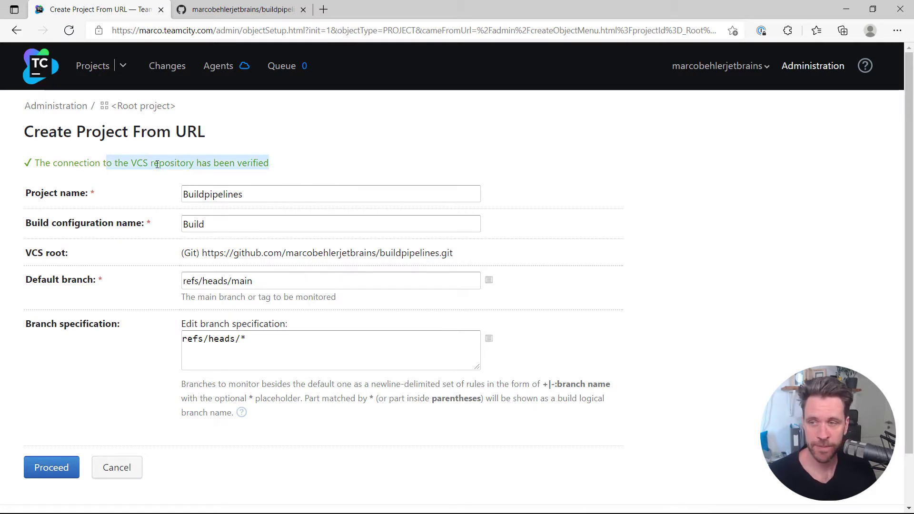
pyautogui.click(300, 193)
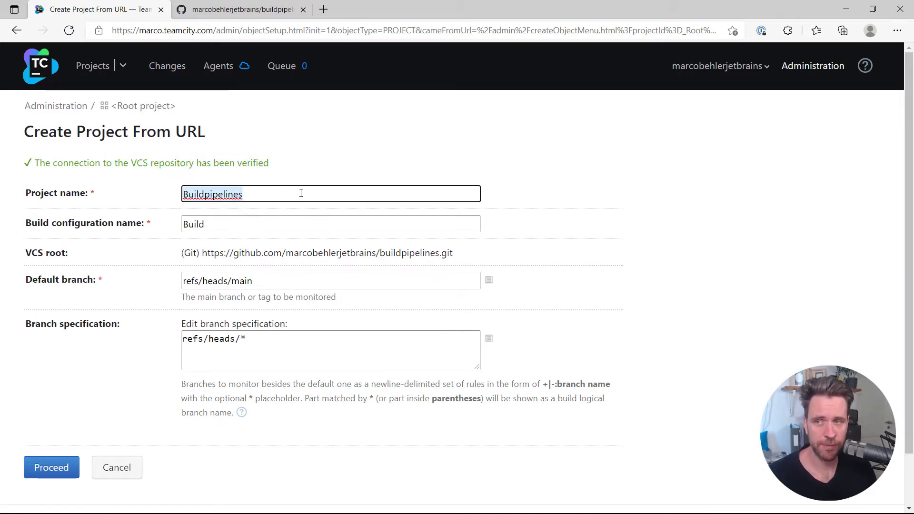
pyautogui.moveTo(276, 173)
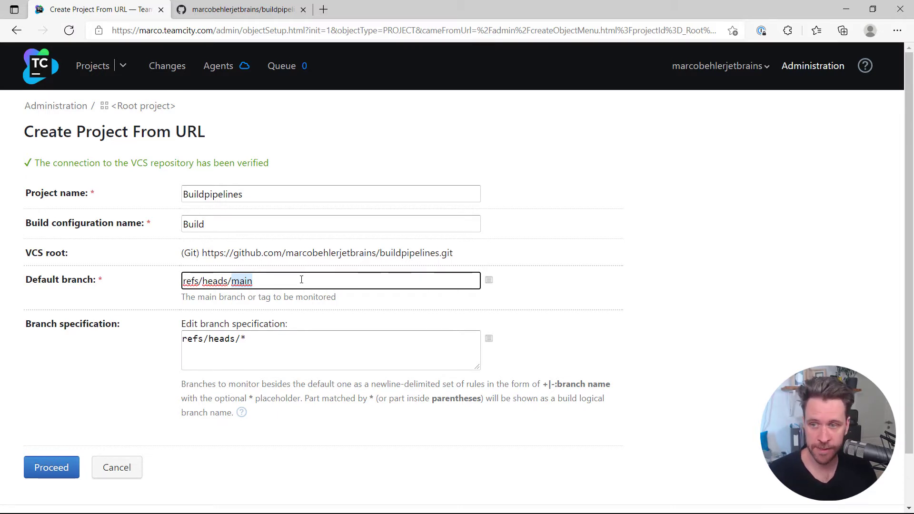
pyautogui.click(262, 342)
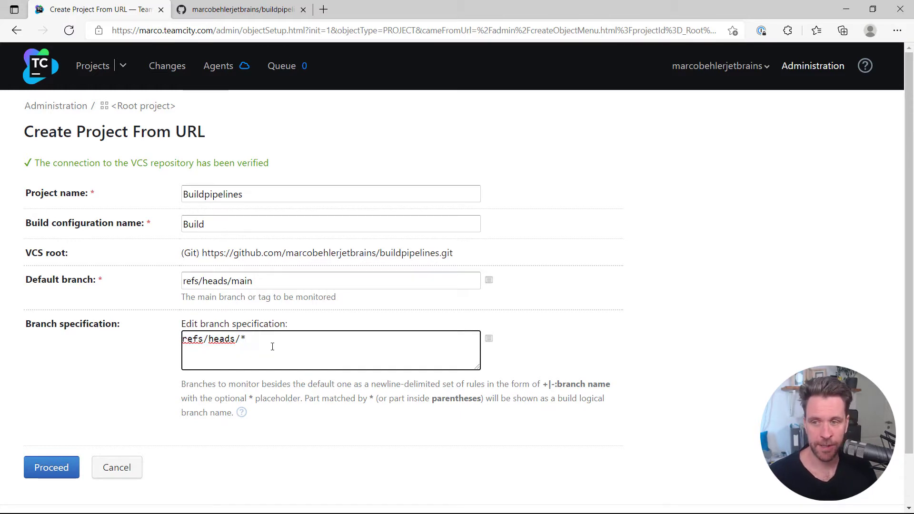
pyautogui.moveTo(303, 329)
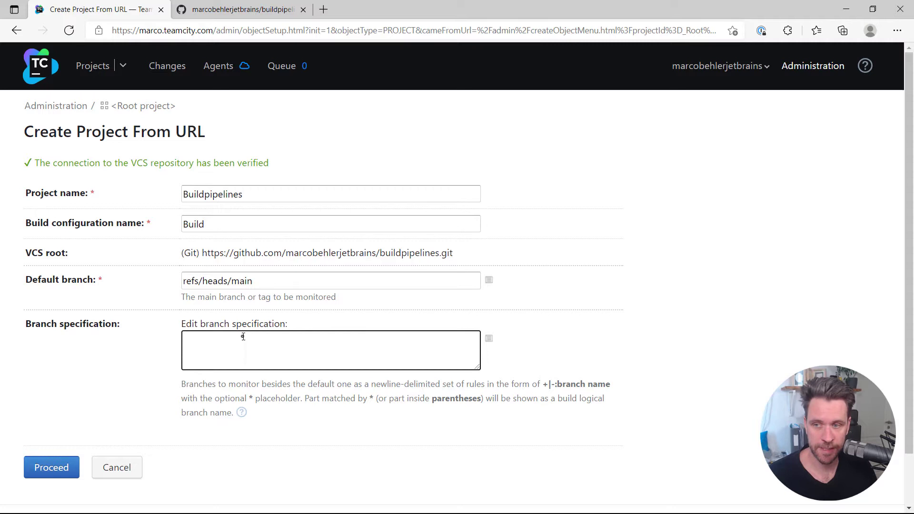
pyautogui.write('refs/heads/*')
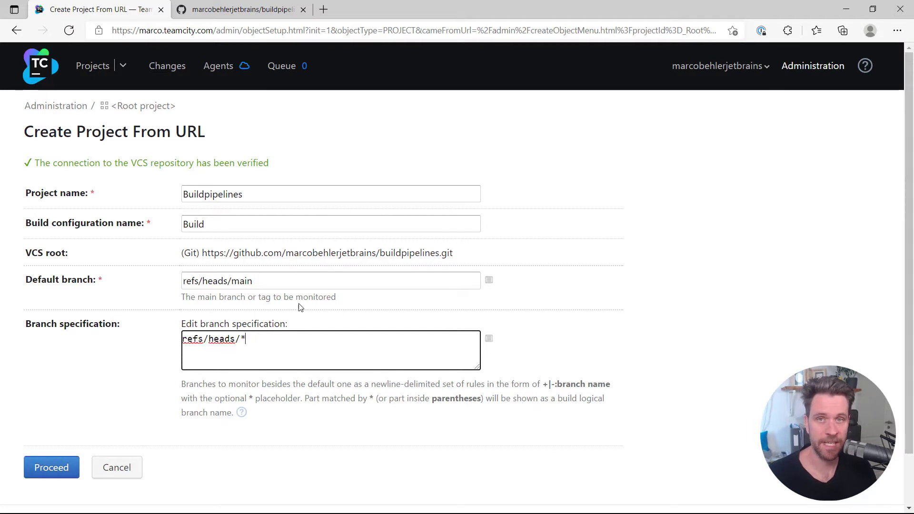
pyautogui.moveTo(155, 229)
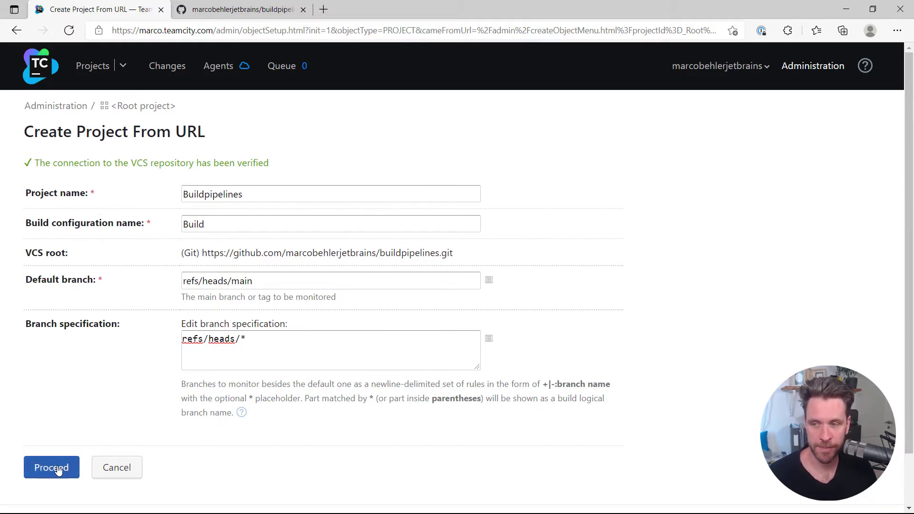
pyautogui.click(51, 466)
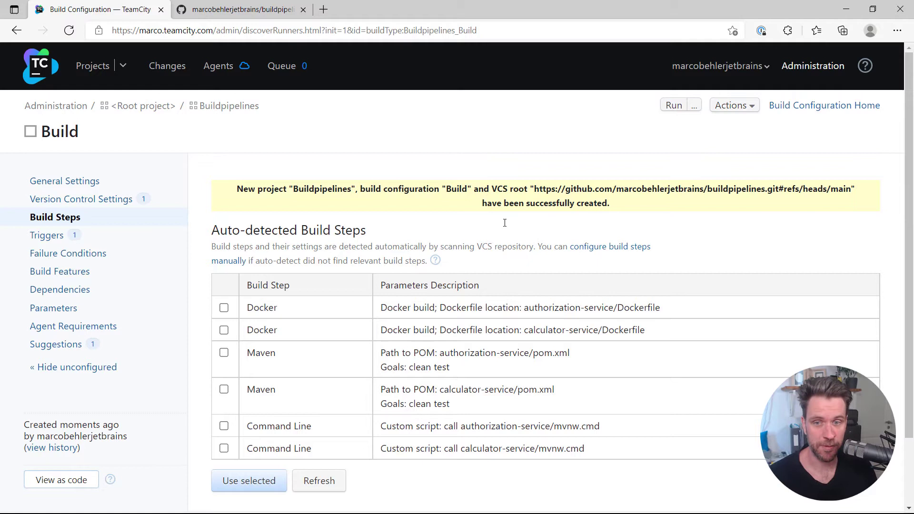
pyautogui.moveTo(377, 307)
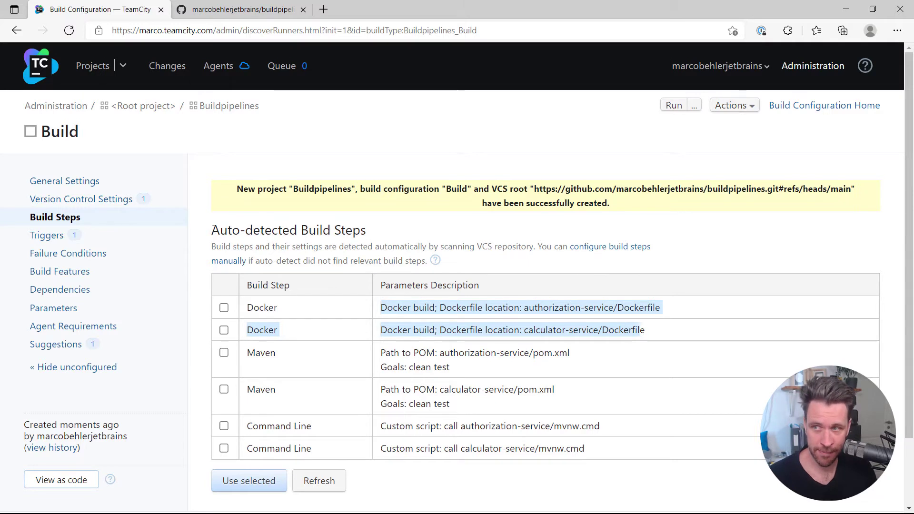
pyautogui.moveTo(59, 131)
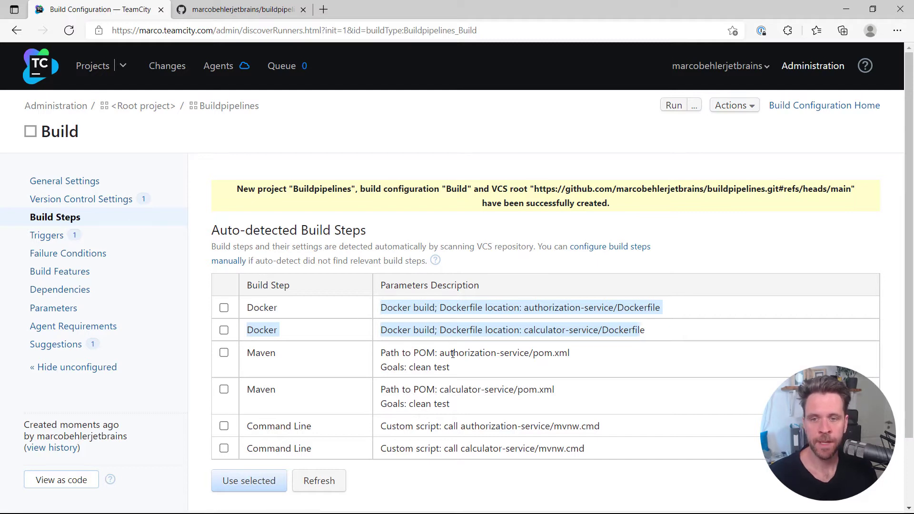
pyautogui.moveTo(505, 318)
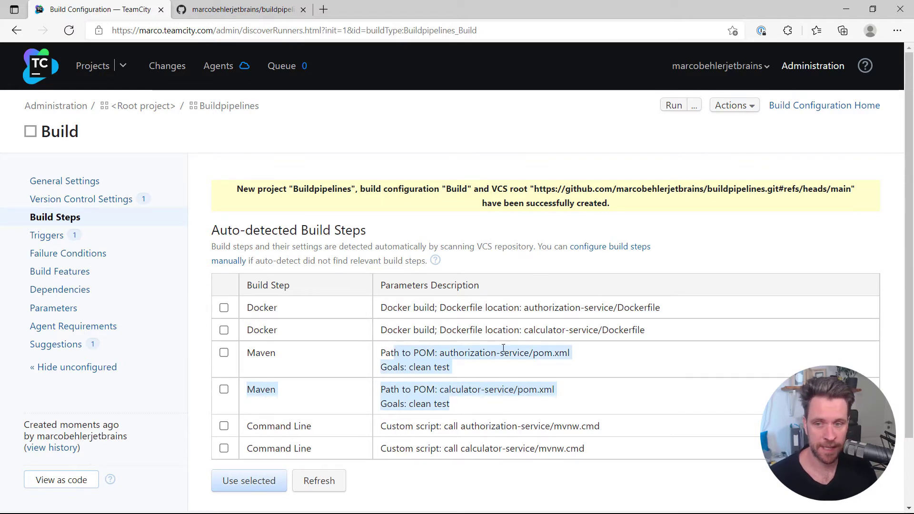
pyautogui.moveTo(580, 374)
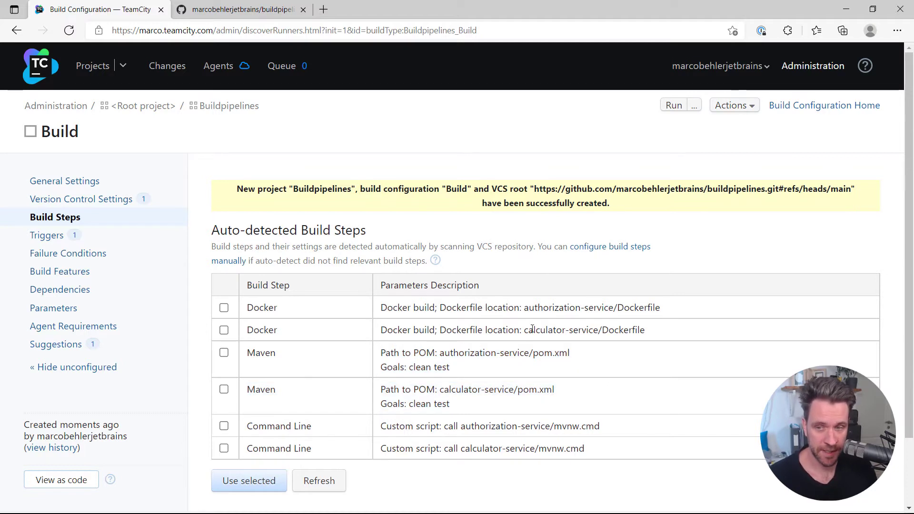
pyautogui.moveTo(539, 379)
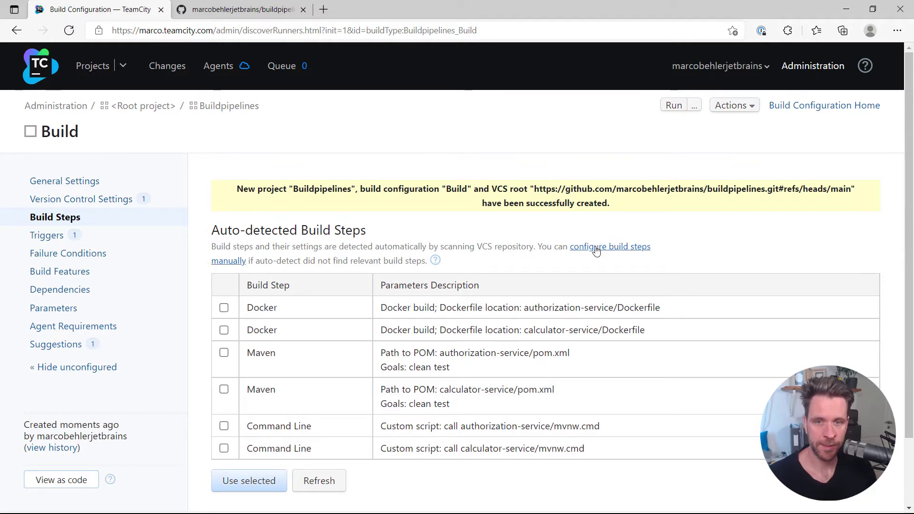
# - Configure a build step manually with the Command Line runner running a custom script
pyautogui.click(609, 246)
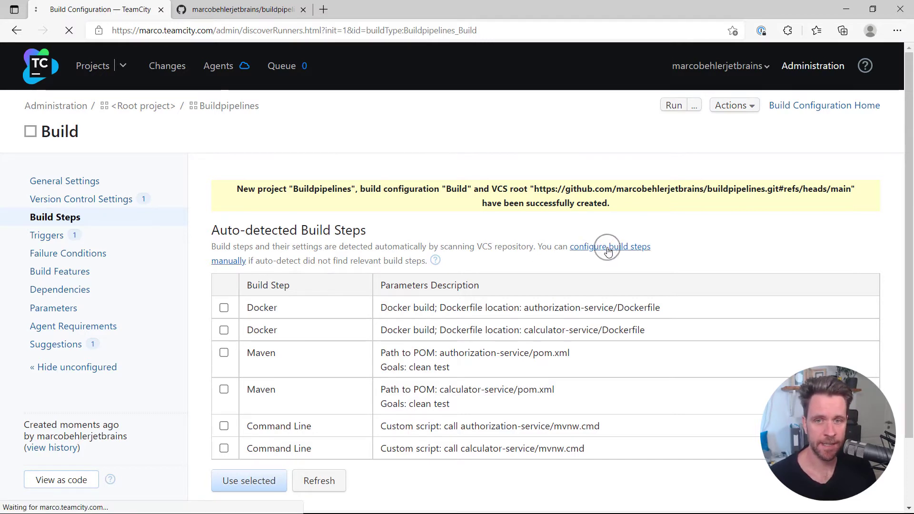
pyautogui.click(609, 245)
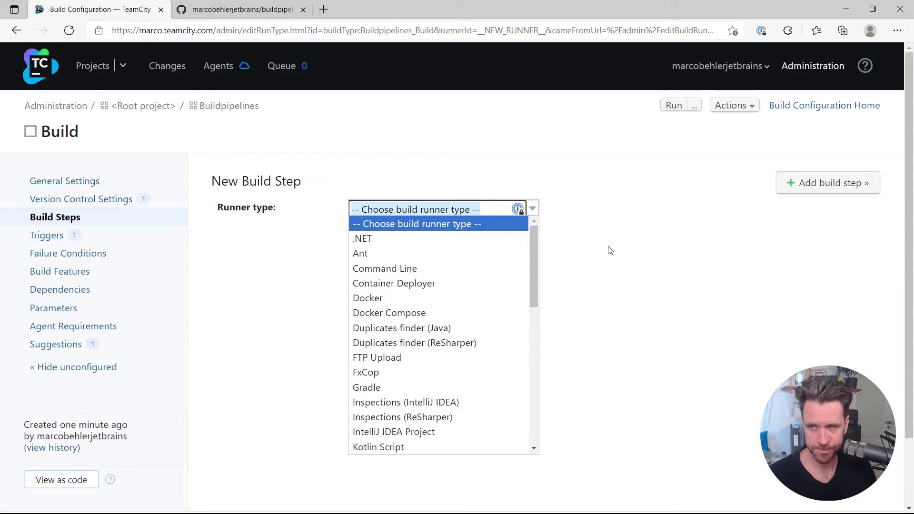
pyautogui.moveTo(434, 263)
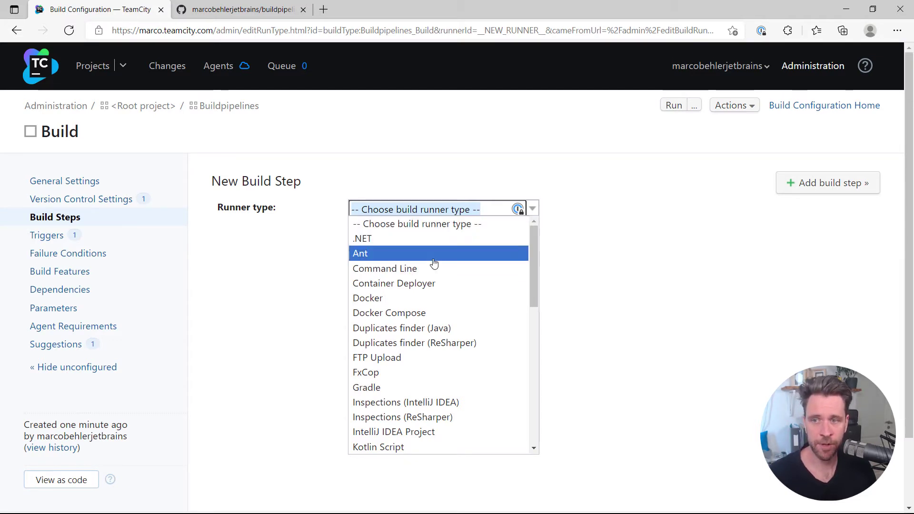
pyautogui.moveTo(434, 269)
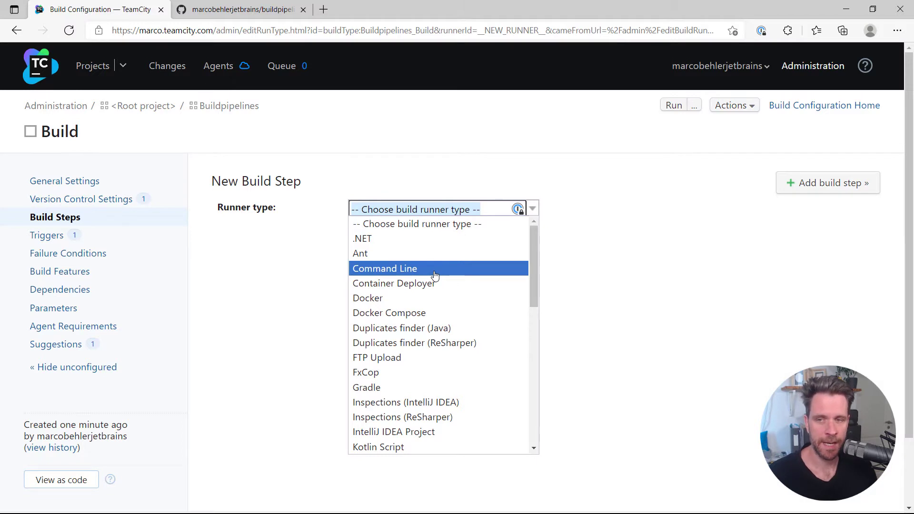
pyautogui.moveTo(440, 357)
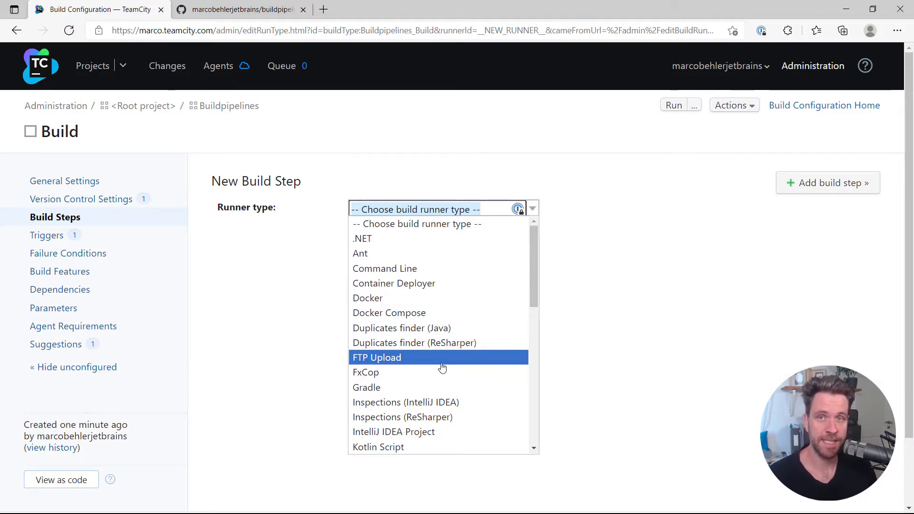
pyautogui.moveTo(440, 268)
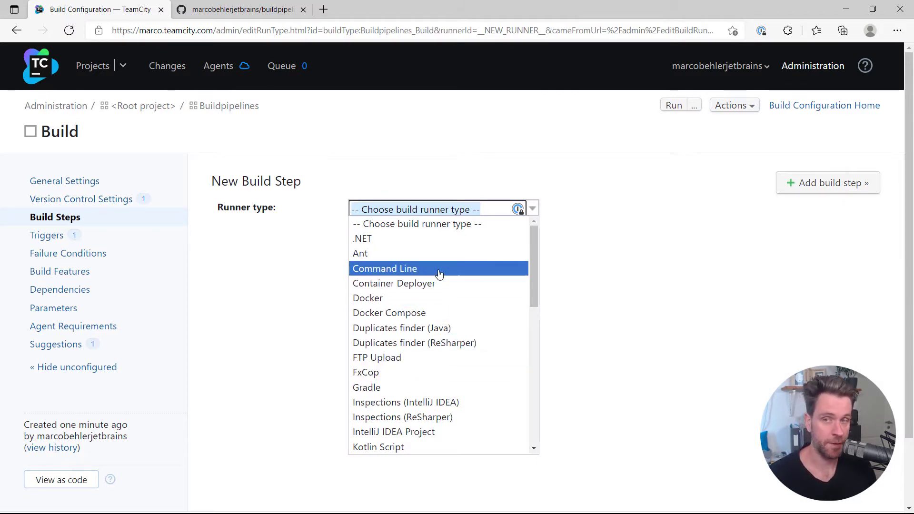
pyautogui.moveTo(410, 275)
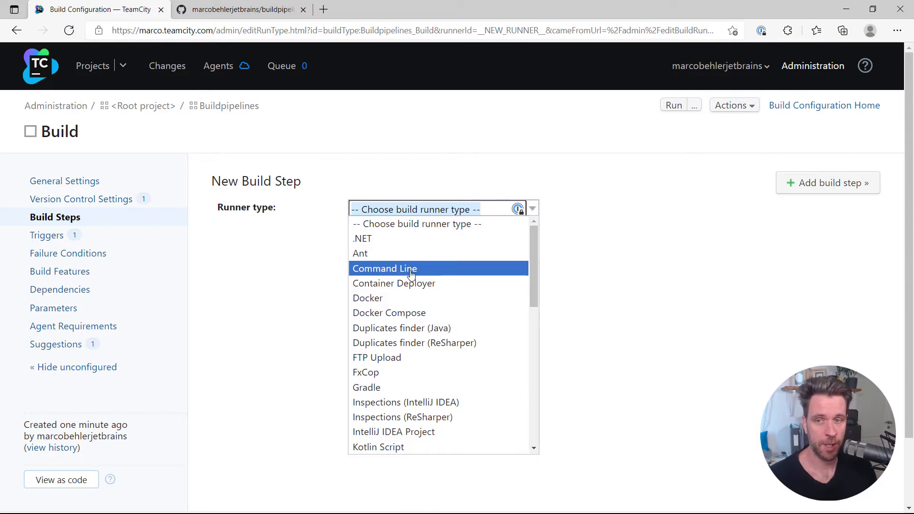
pyautogui.click(384, 268)
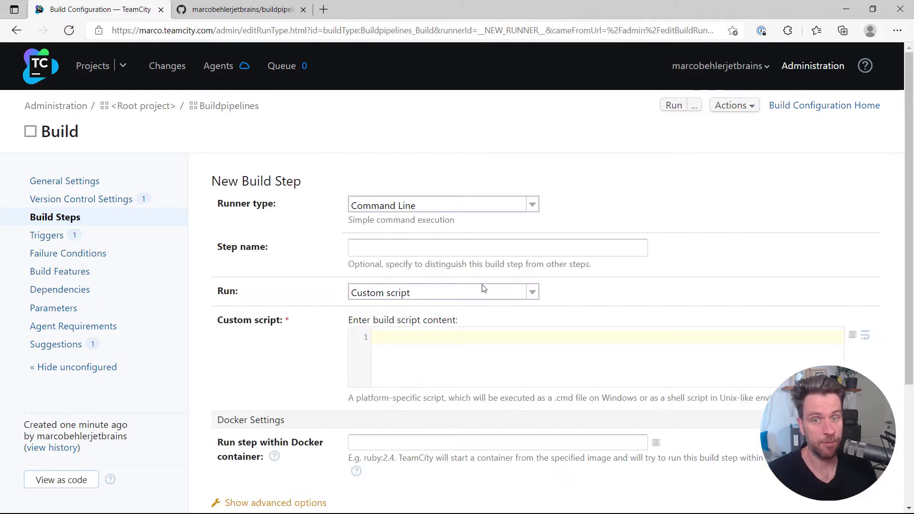
pyautogui.moveTo(610, 196)
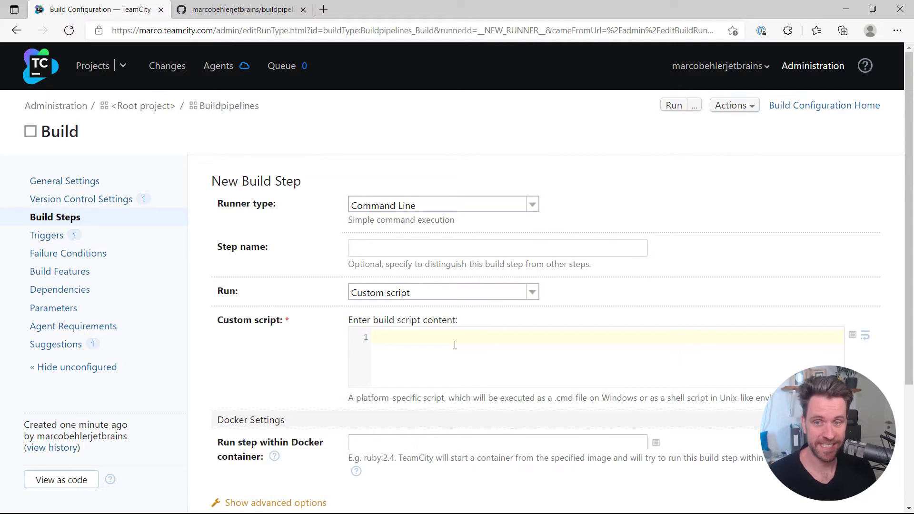
pyautogui.moveTo(462, 320)
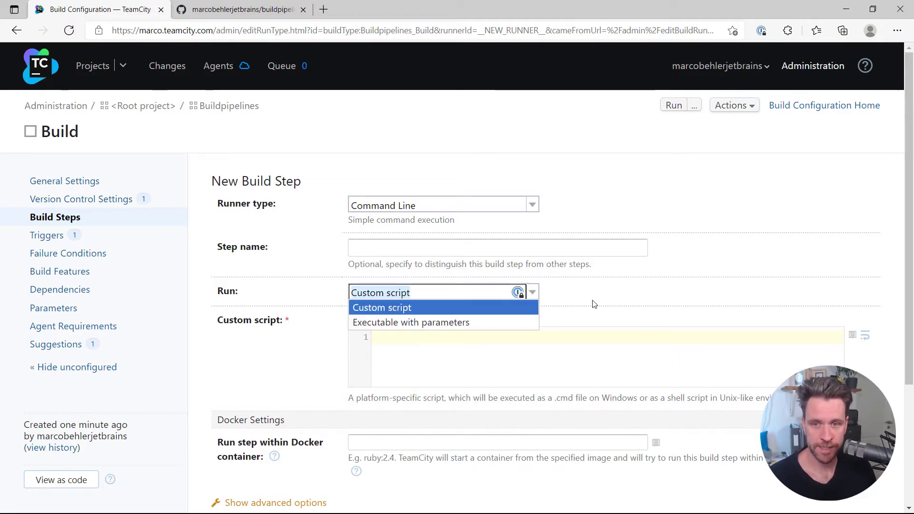
pyautogui.click(382, 308)
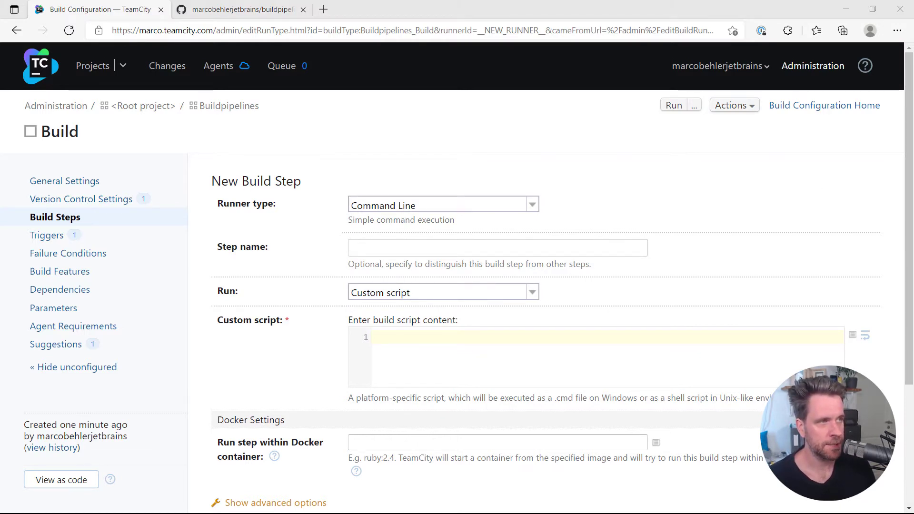
# - Enter the script: cd calculator-service, mvn clean package, aws s3 cp the jar to s3://marco-teamcity/
pyautogui.write('cd calculator-service')
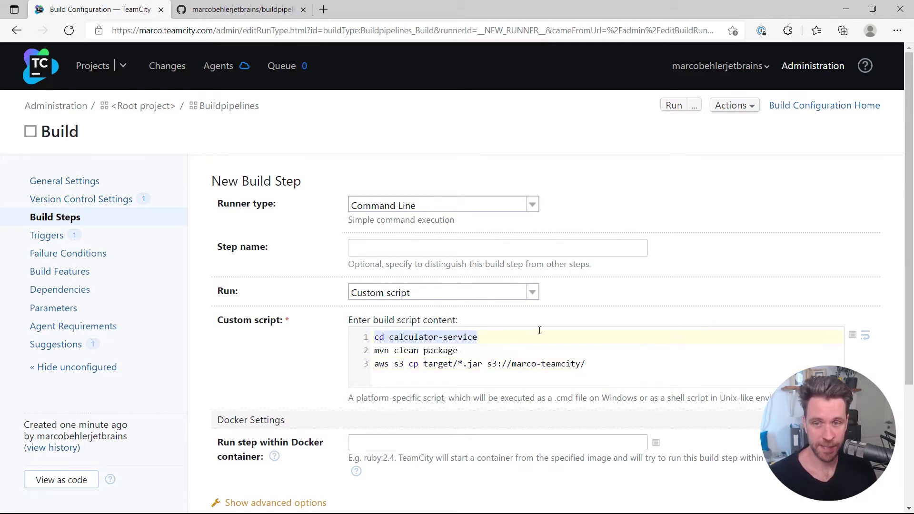
pyautogui.moveTo(557, 341)
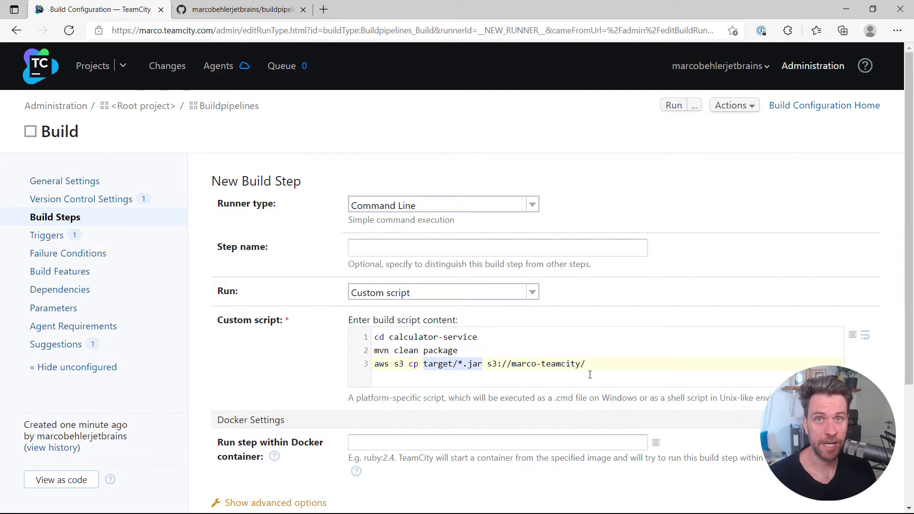
pyautogui.scroll(-3)
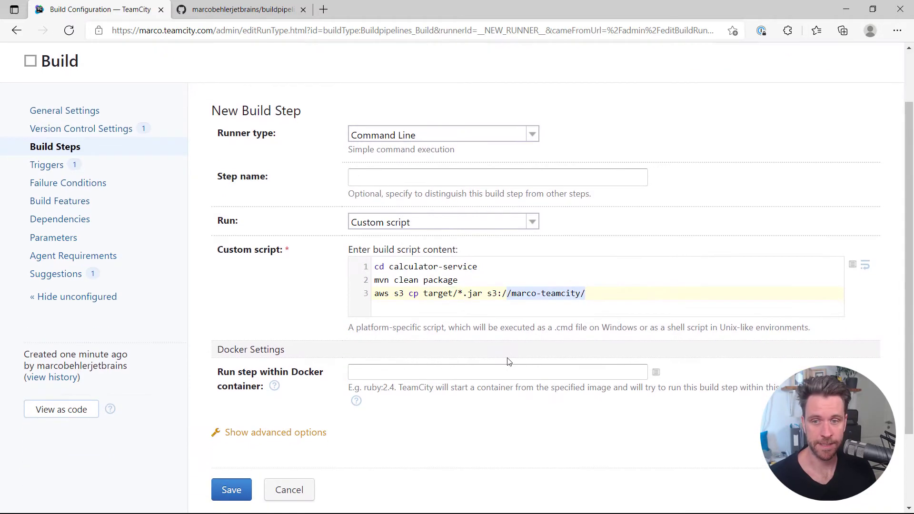
# - Save the Command Line step as the Build configuration's first build step
pyautogui.click(230, 489)
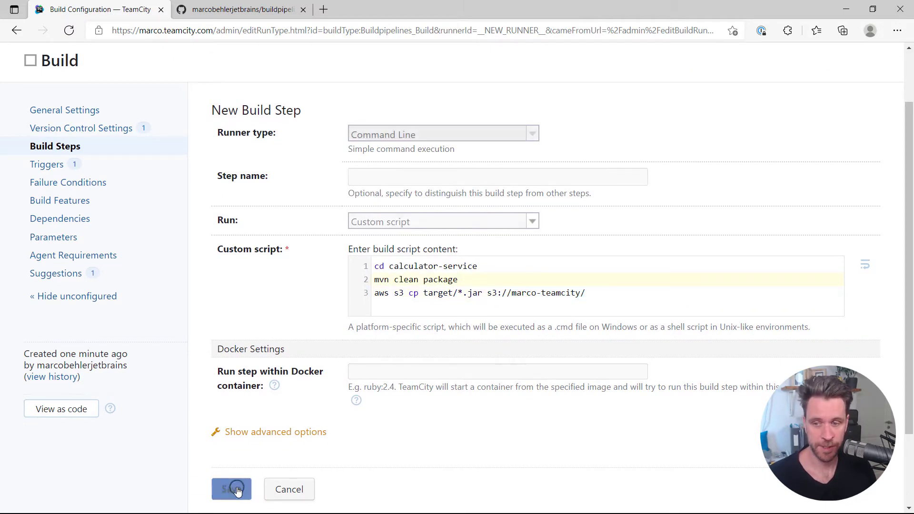
pyautogui.click(232, 489)
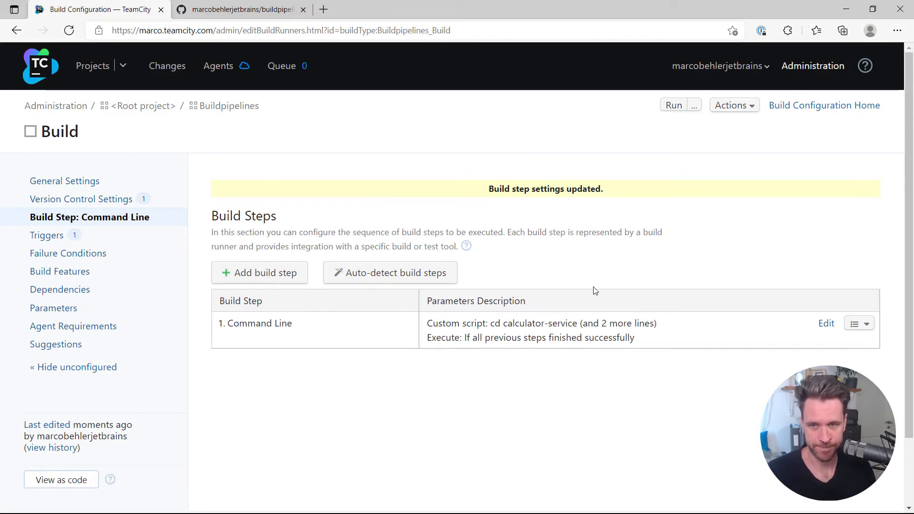
pyautogui.moveTo(673, 104)
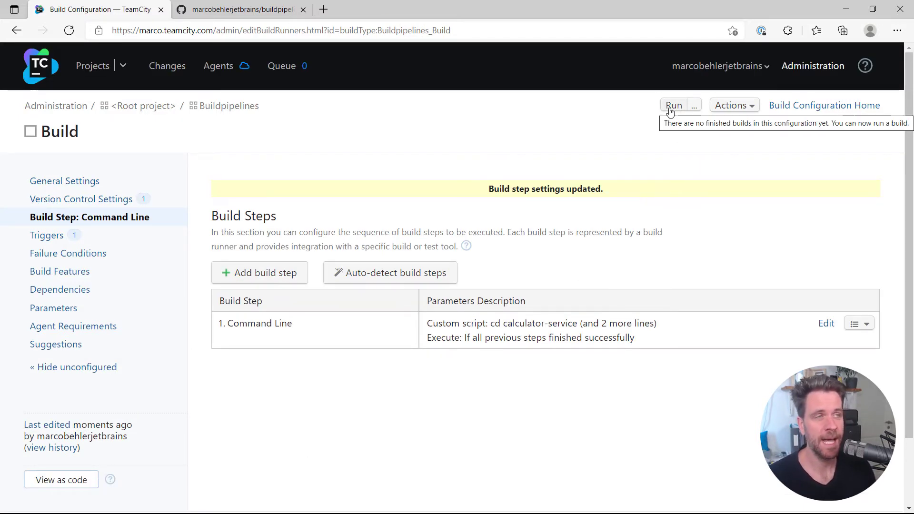
pyautogui.moveTo(676, 174)
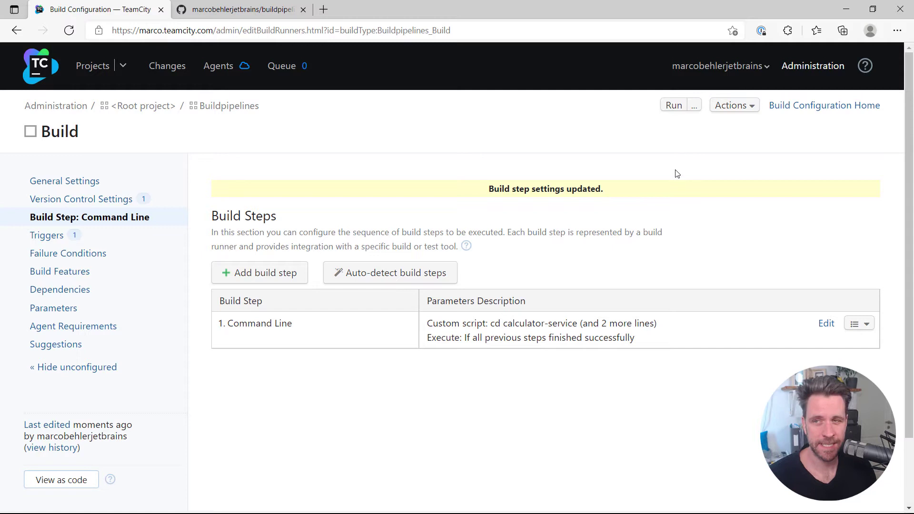
pyautogui.moveTo(742, 285)
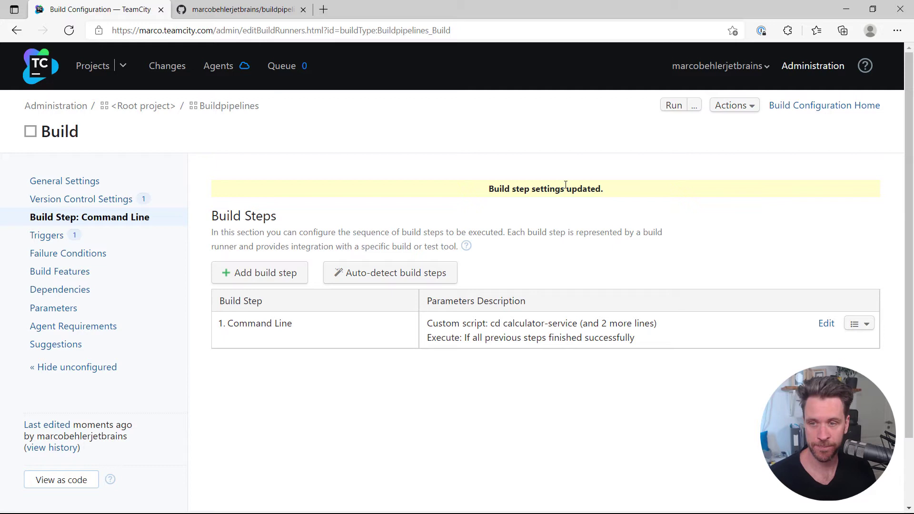
pyautogui.moveTo(679, 256)
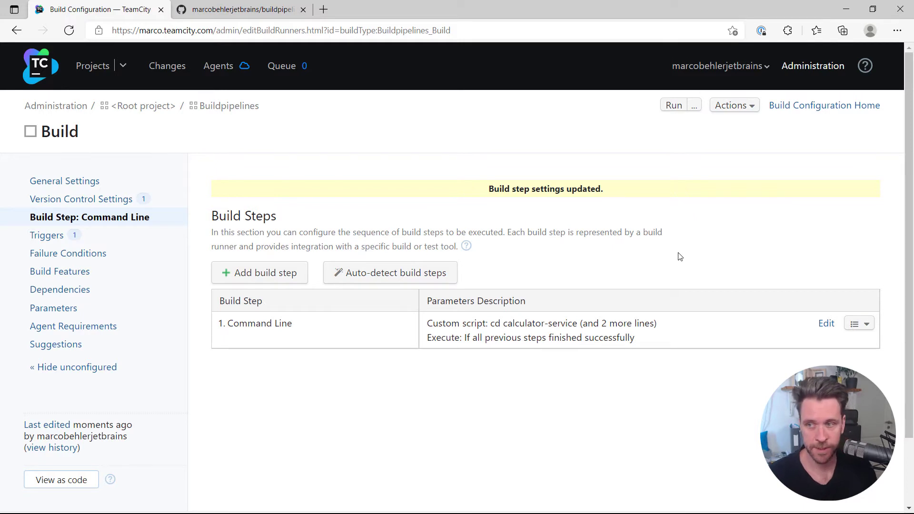
pyautogui.moveTo(412, 387)
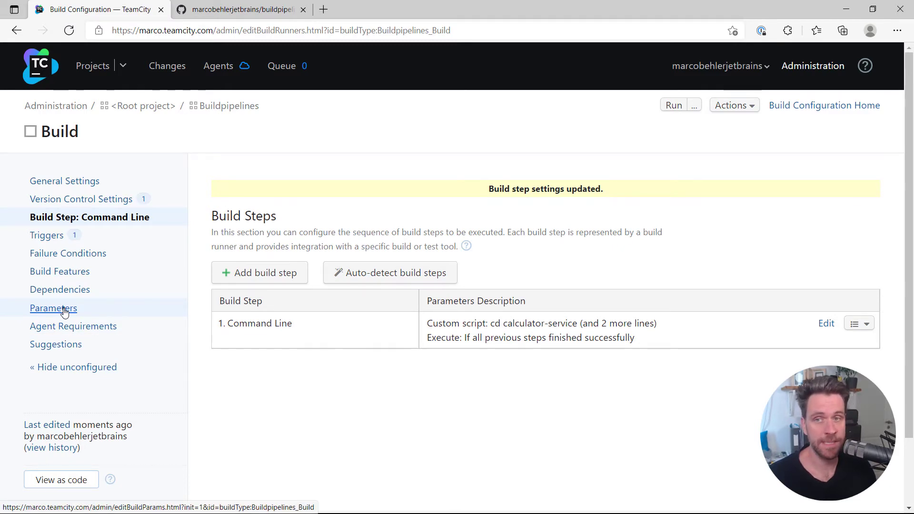
pyautogui.click(53, 307)
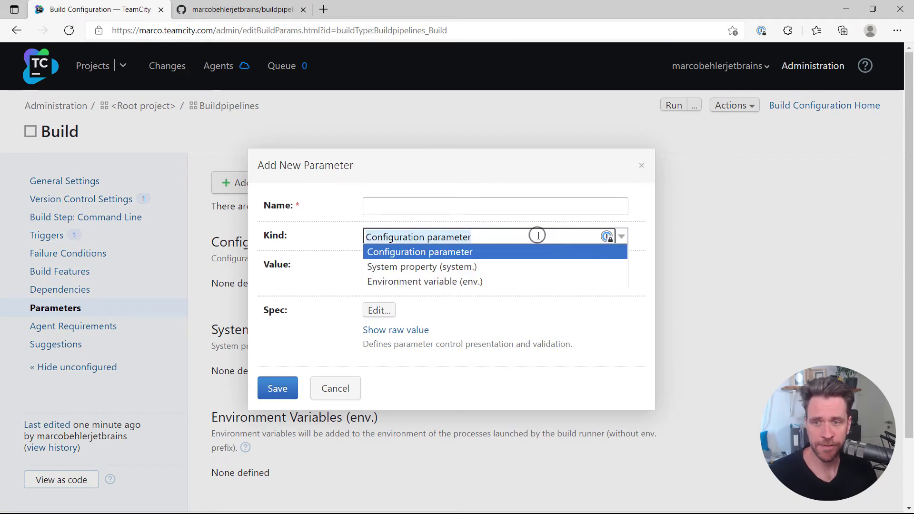
pyautogui.moveTo(525, 255)
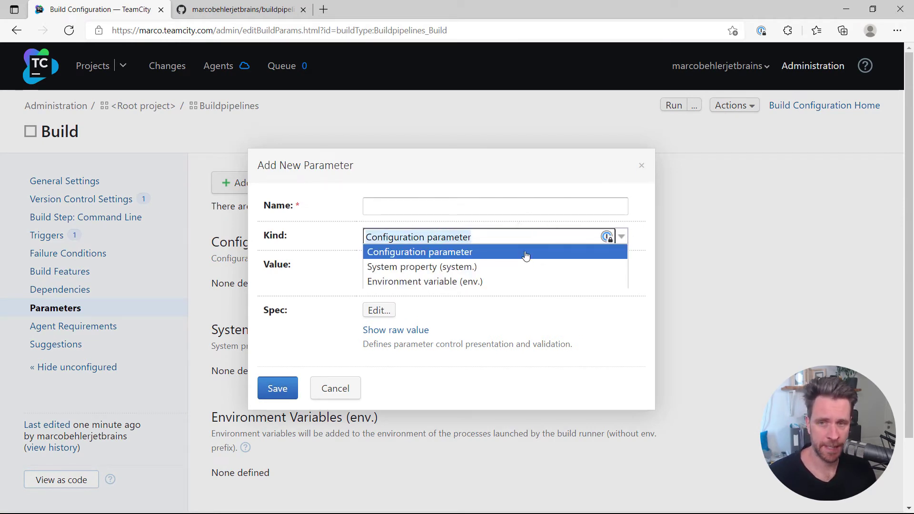
pyautogui.moveTo(531, 257)
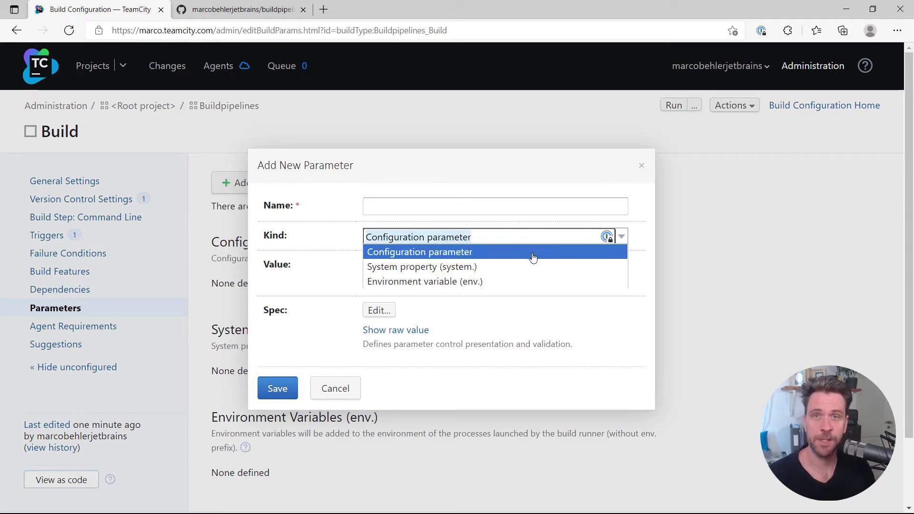
pyautogui.moveTo(524, 258)
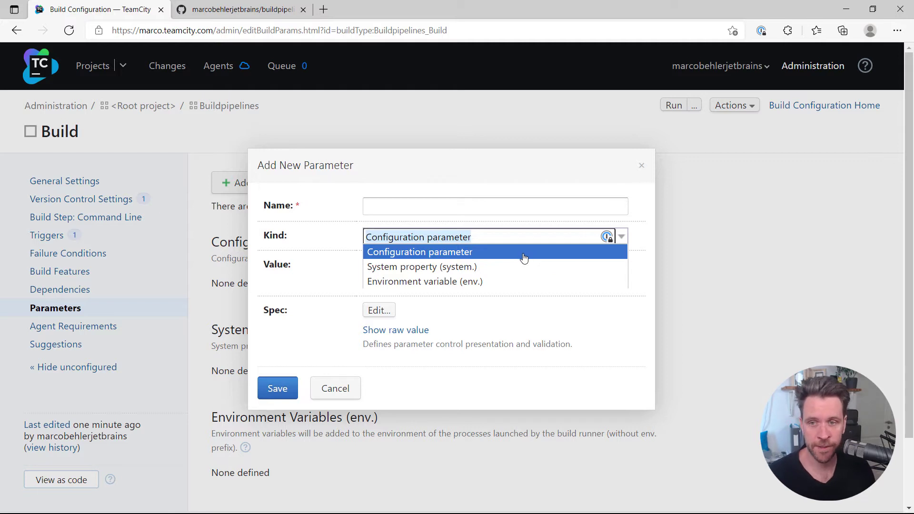
pyautogui.click(425, 281)
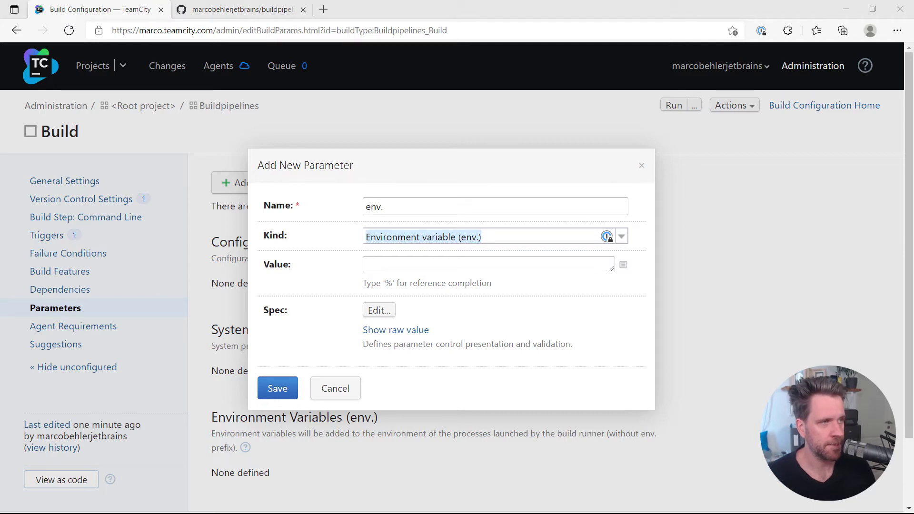
pyautogui.write('AWS_ACCESS_KEY_ID')
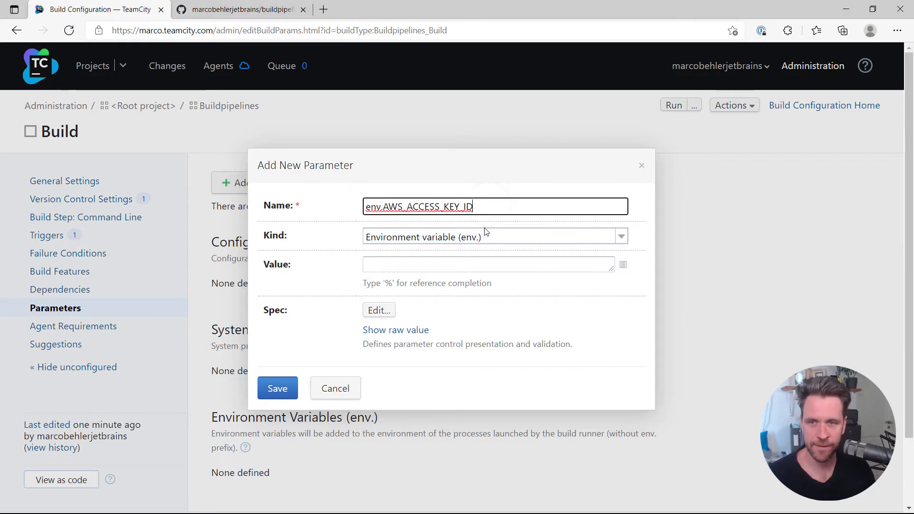
pyautogui.moveTo(471, 229)
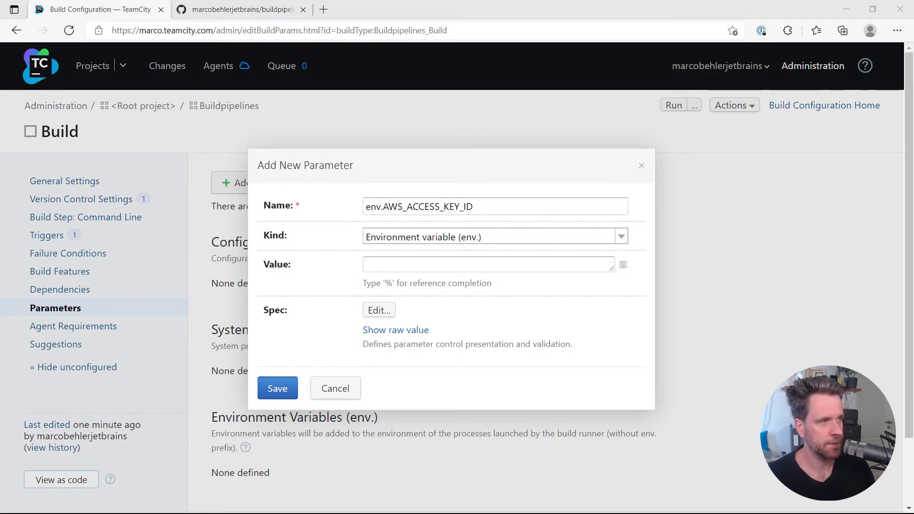
pyautogui.moveTo(492, 263)
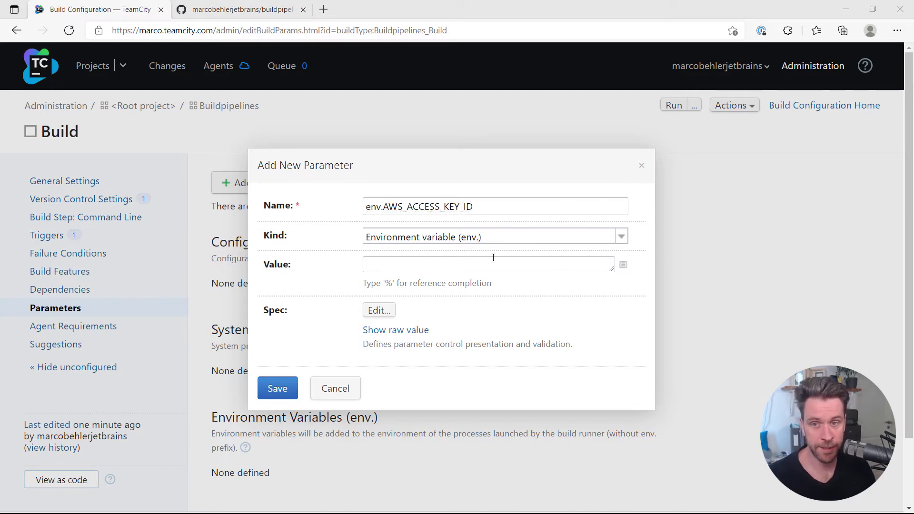
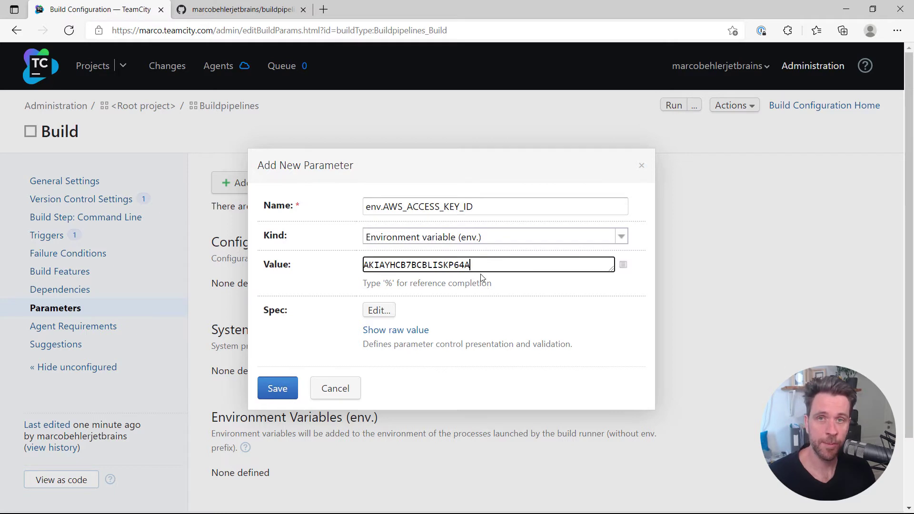
pyautogui.moveTo(459, 340)
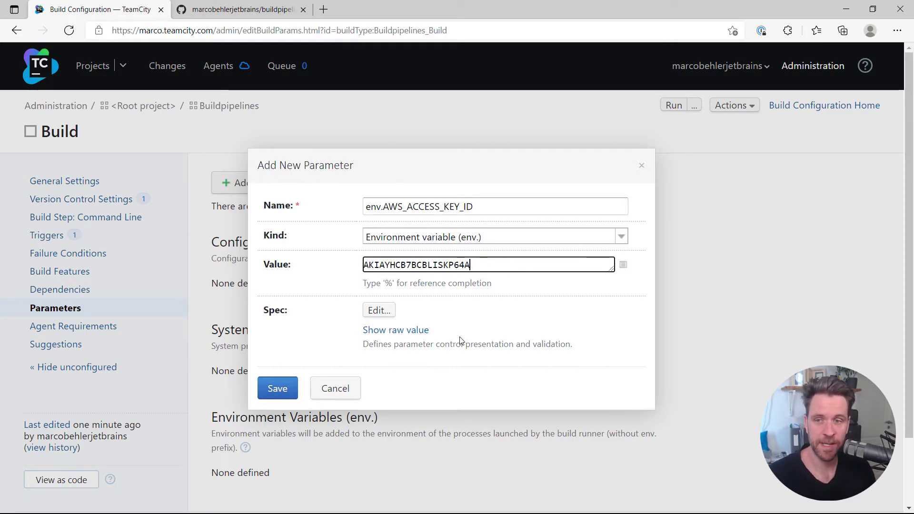
pyautogui.moveTo(464, 323)
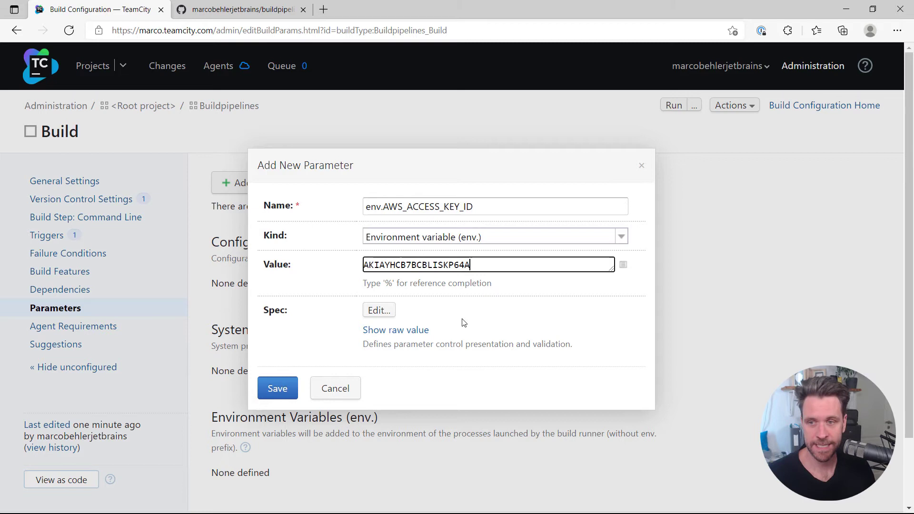
pyautogui.moveTo(421, 364)
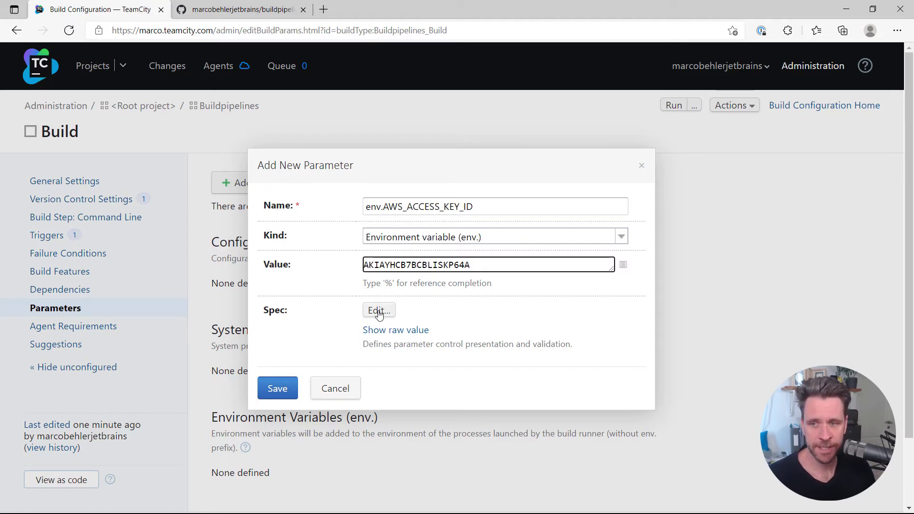
# - Set env.AWS_ACCESS_KEY_ID to Password type and save it as a masked parameter
pyautogui.click(377, 309)
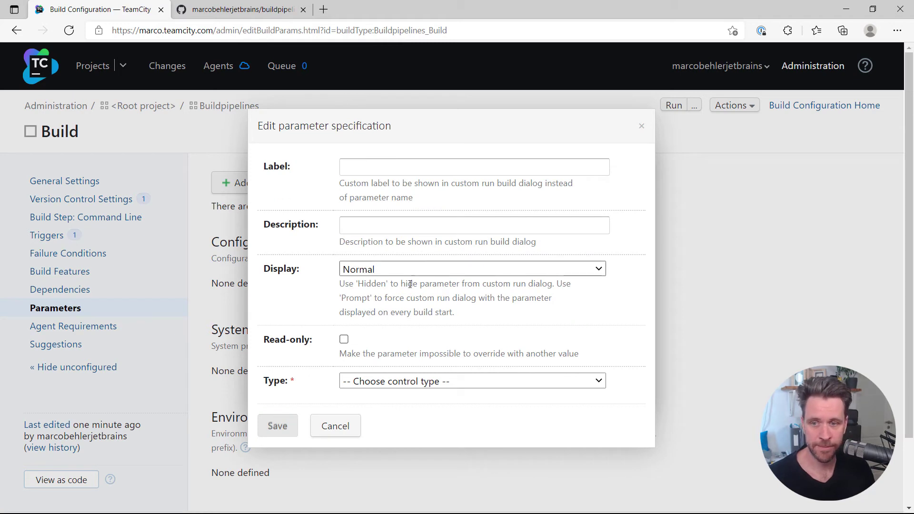
pyautogui.click(471, 381)
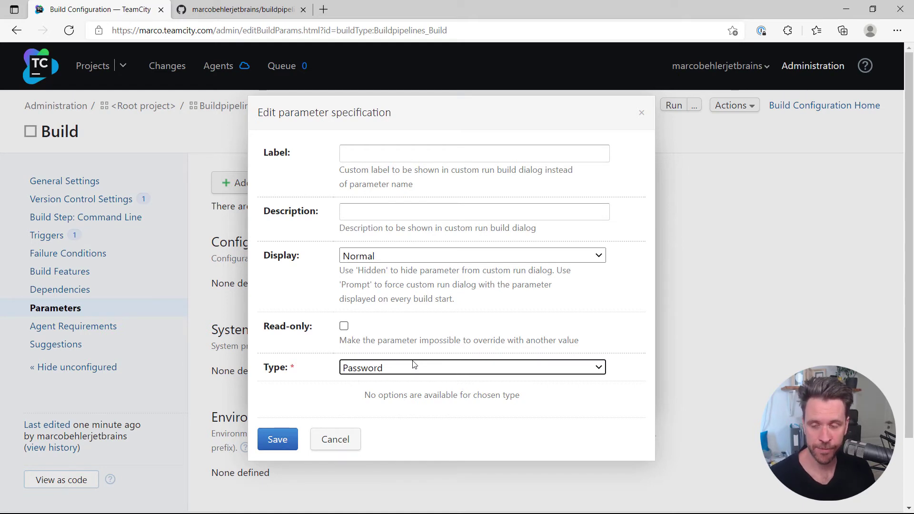
pyautogui.moveTo(466, 332)
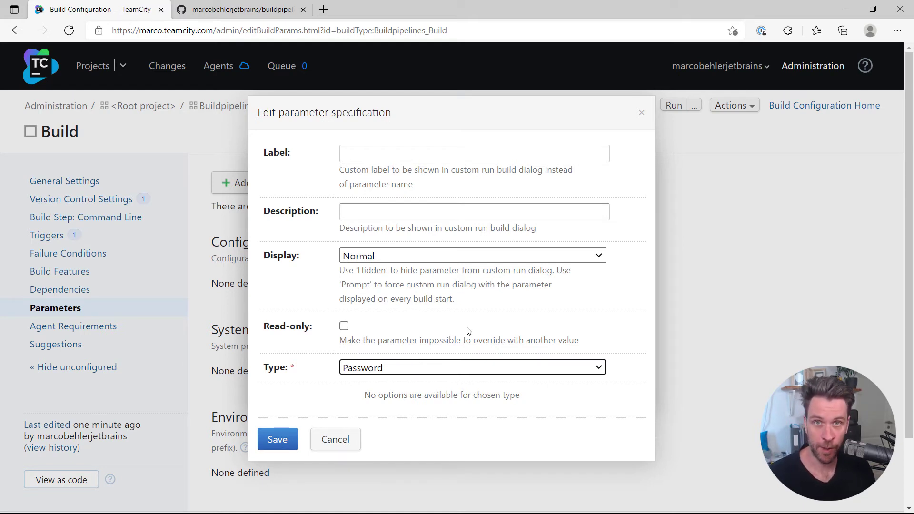
pyautogui.moveTo(499, 308)
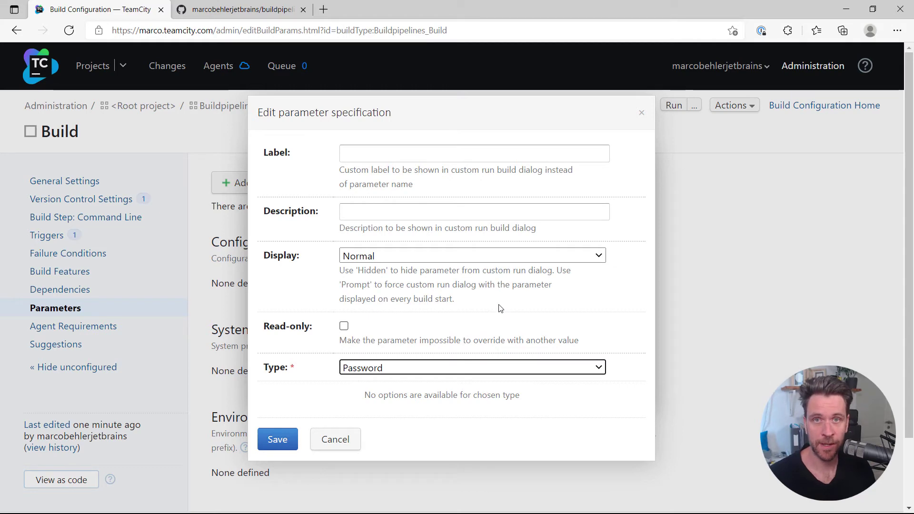
pyautogui.moveTo(442, 367)
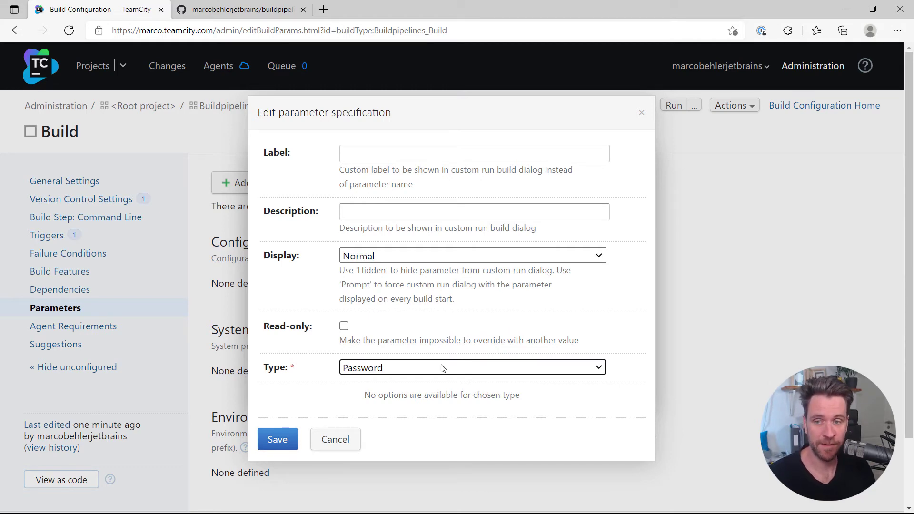
pyautogui.click(277, 439)
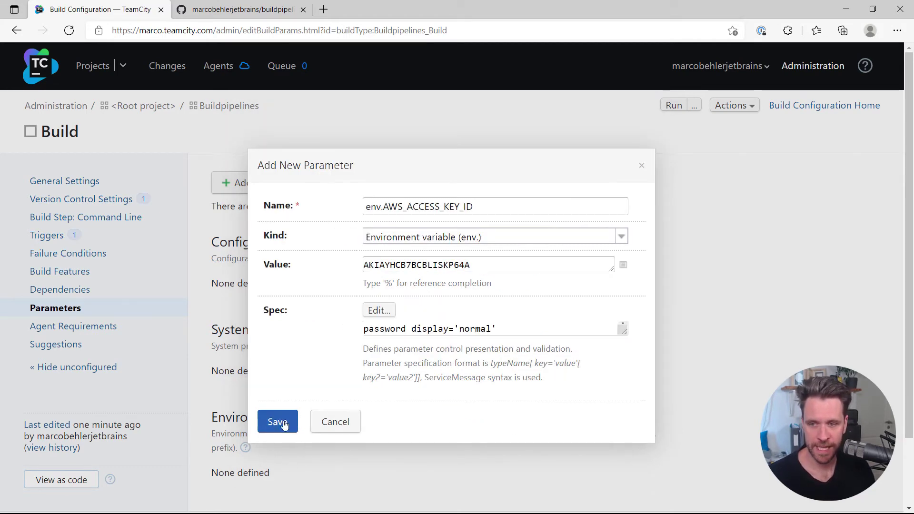
pyautogui.click(277, 421)
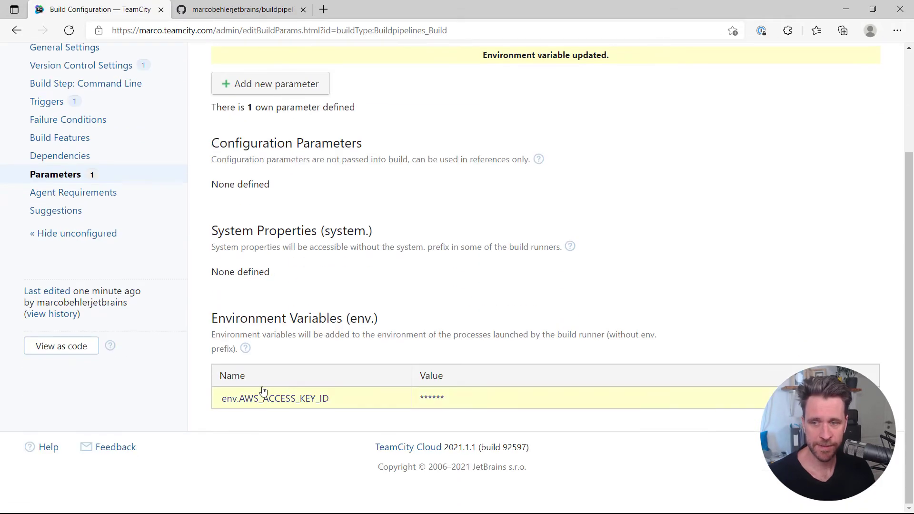
pyautogui.moveTo(434, 406)
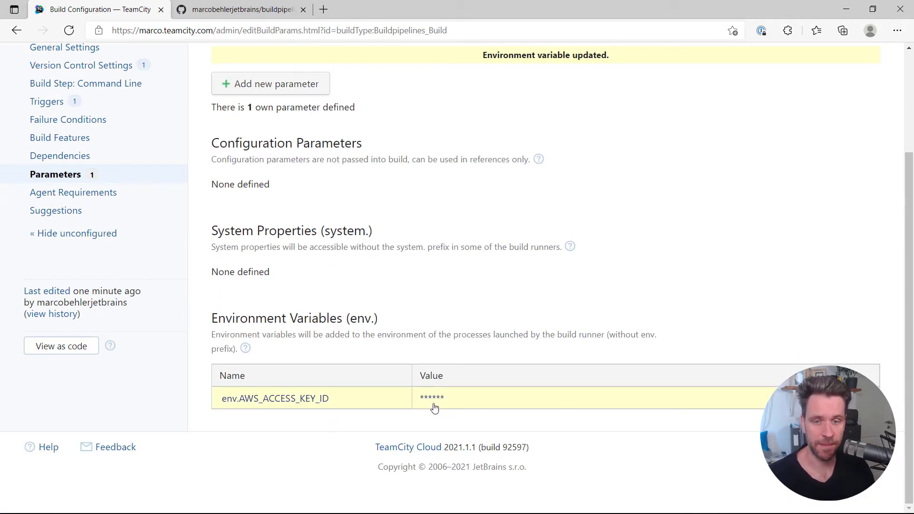
# - Add env.AWS_SECRET_ACCESS_KEY with its secret value as a Password-type parameter
pyautogui.click(269, 84)
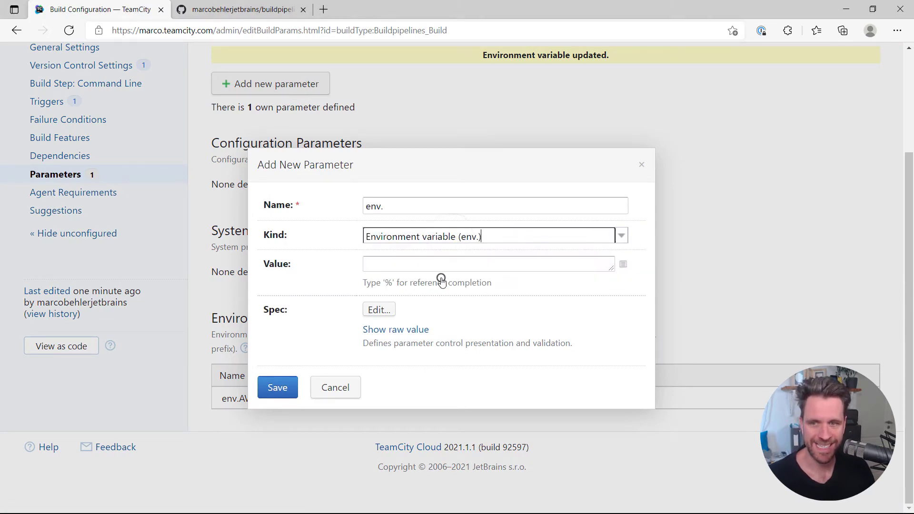
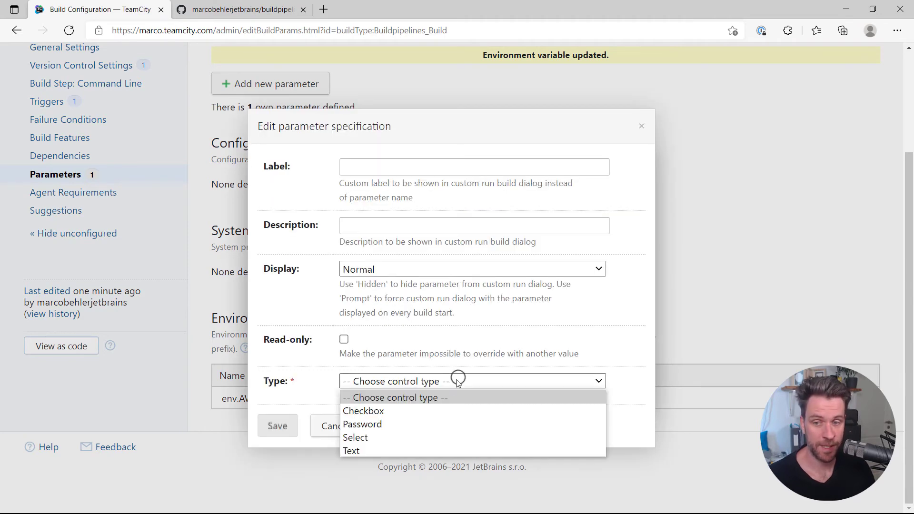
pyautogui.click(362, 423)
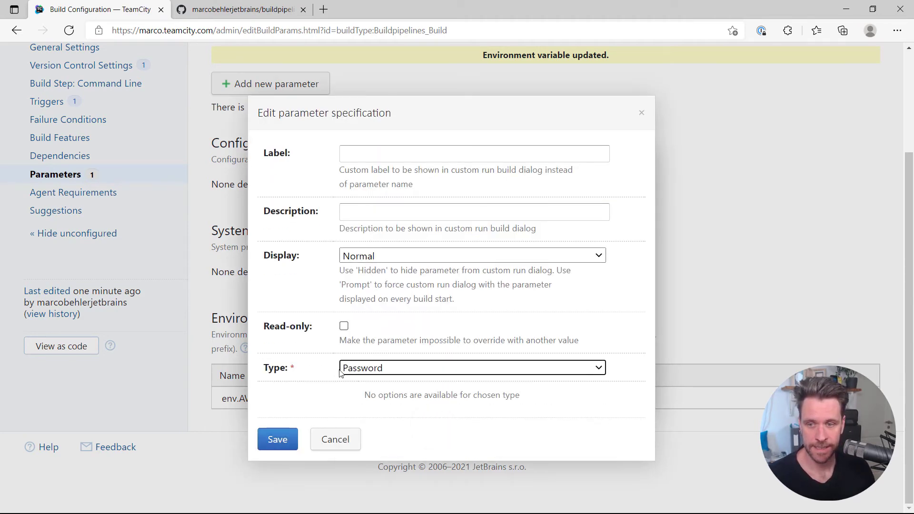
pyautogui.click(277, 438)
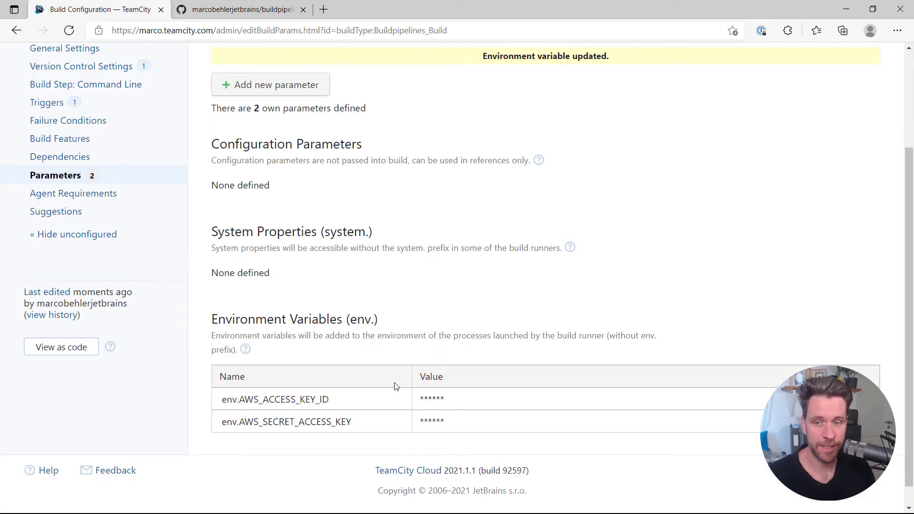
# - Trigger a new run of the Build configuration
pyautogui.scroll(3)
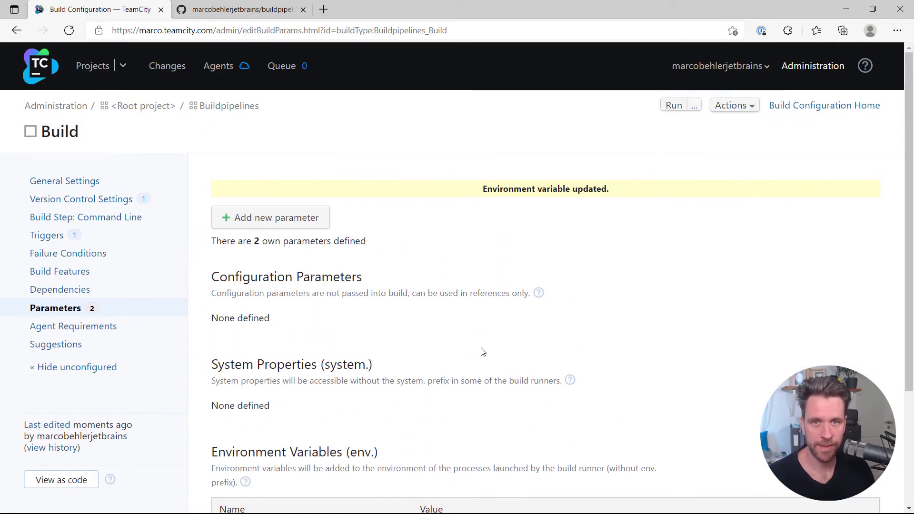
pyautogui.click(673, 105)
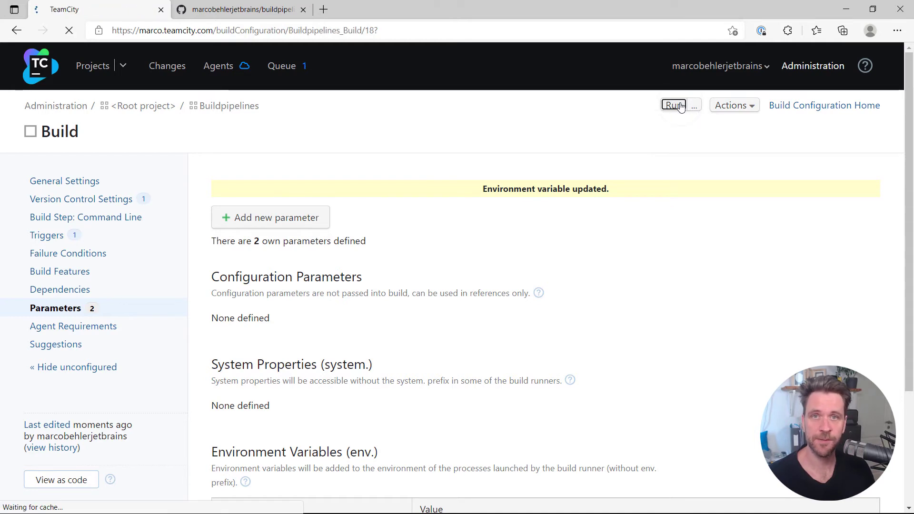
# - Wait for build #1 to run on an agent, glancing at its Actions menu, until it shows Success
pyautogui.click(673, 106)
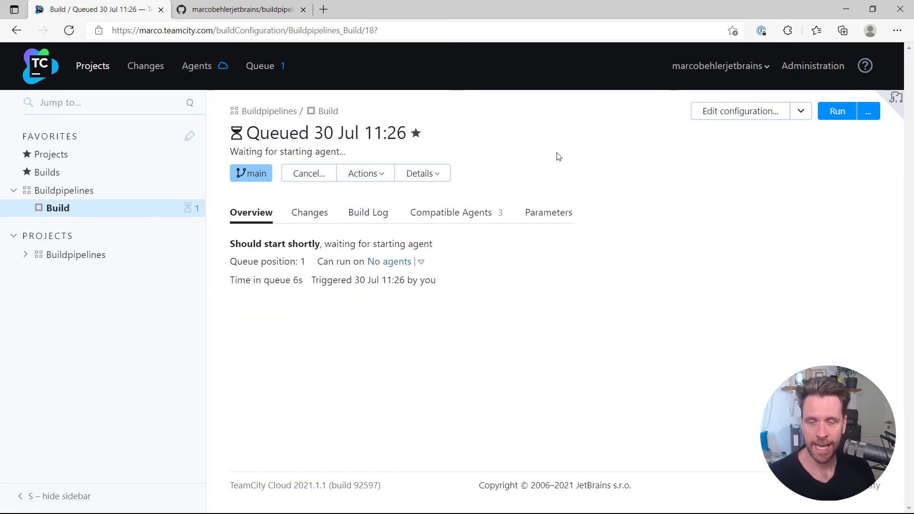
pyautogui.moveTo(658, 159)
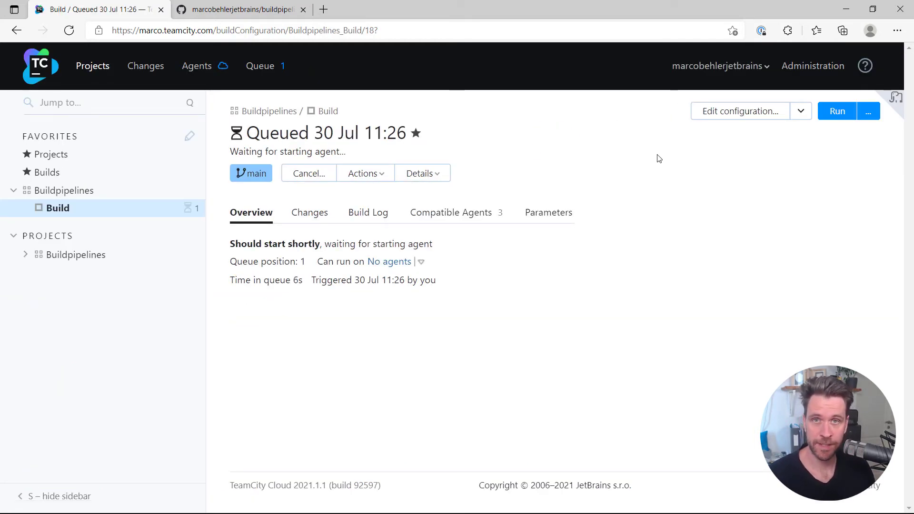
pyautogui.moveTo(655, 144)
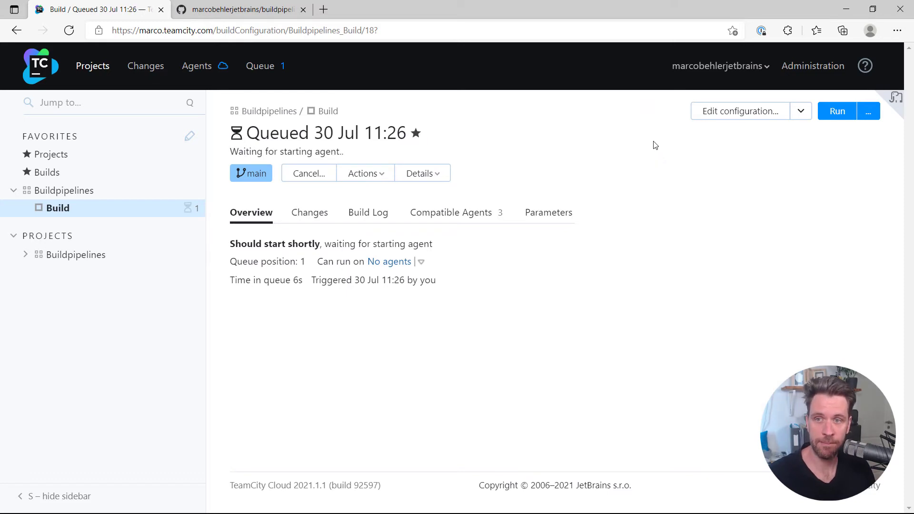
pyautogui.moveTo(425, 236)
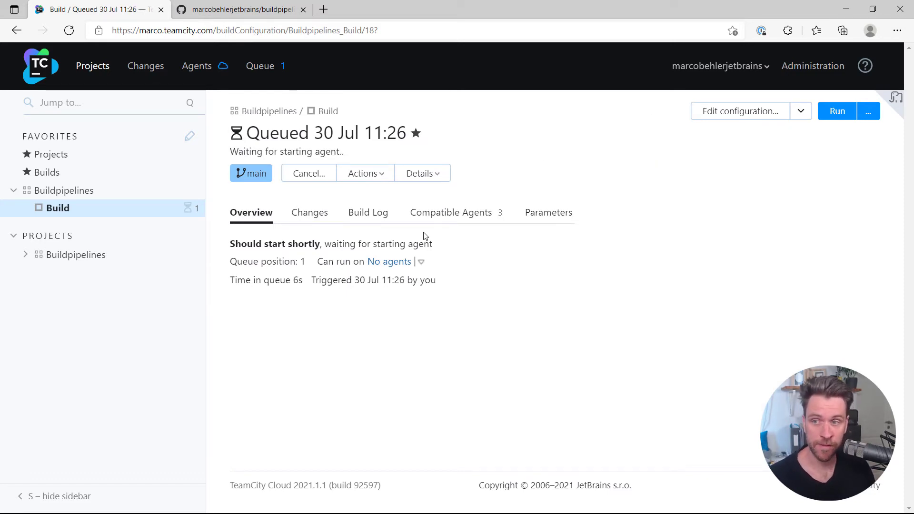
pyautogui.moveTo(63, 191)
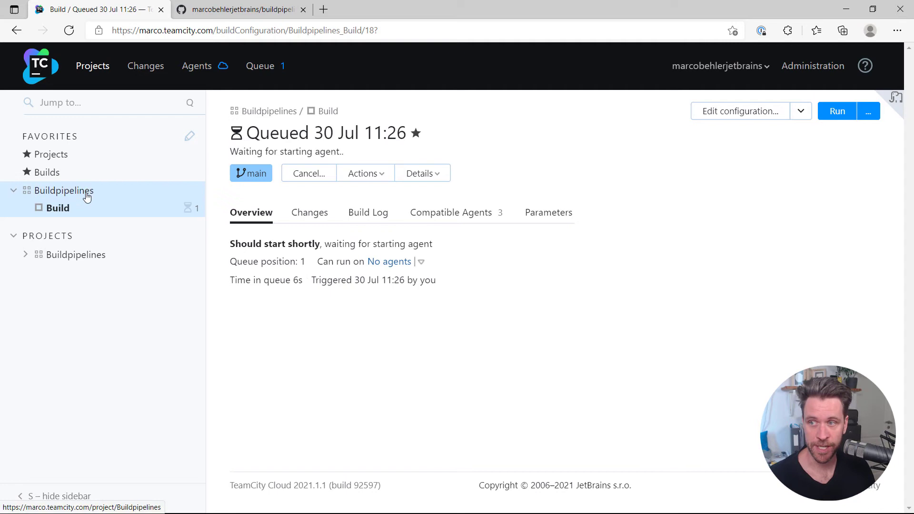
pyautogui.moveTo(91, 213)
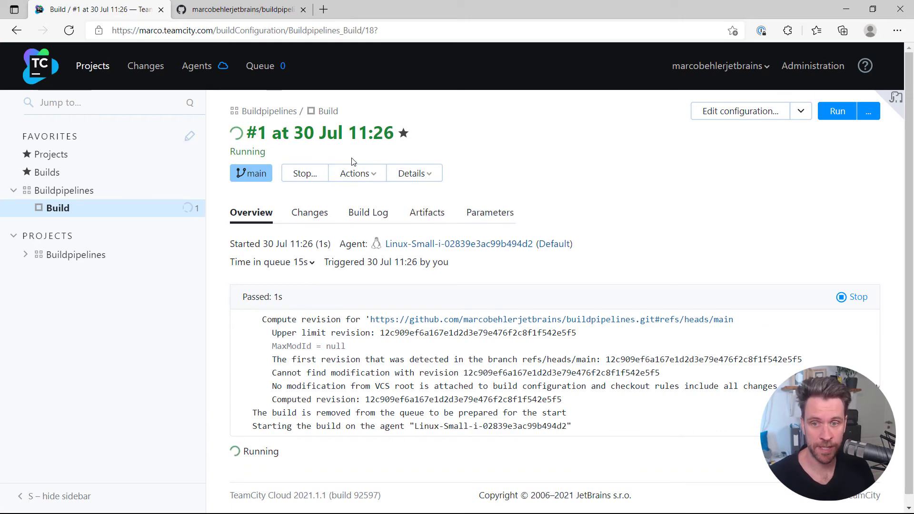
pyautogui.click(354, 173)
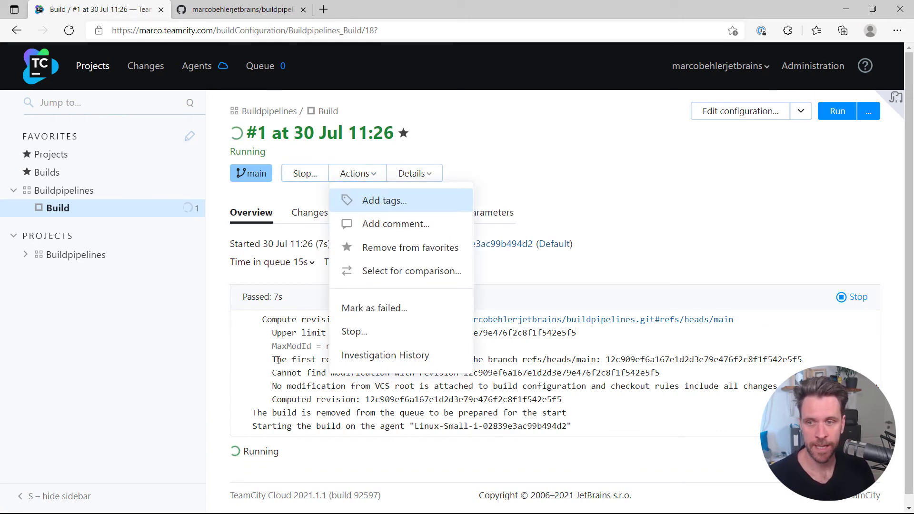
pyautogui.click(505, 409)
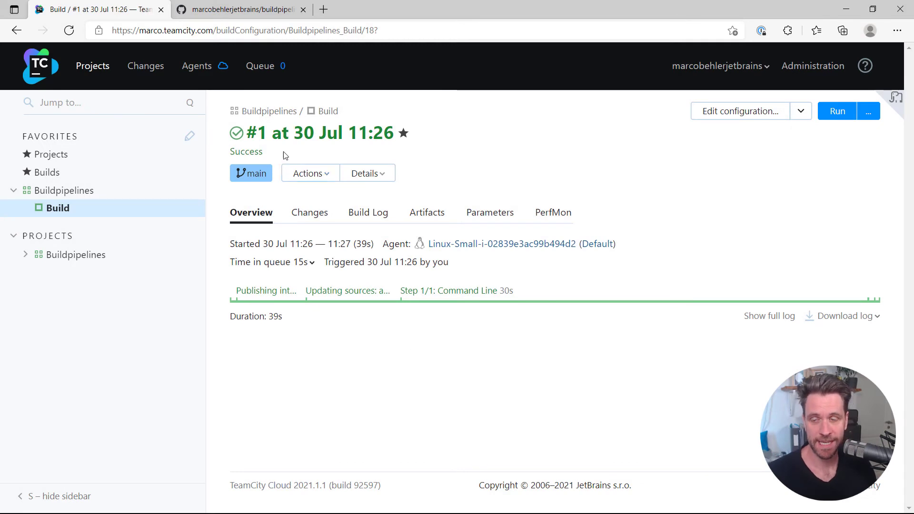
pyautogui.moveTo(527, 212)
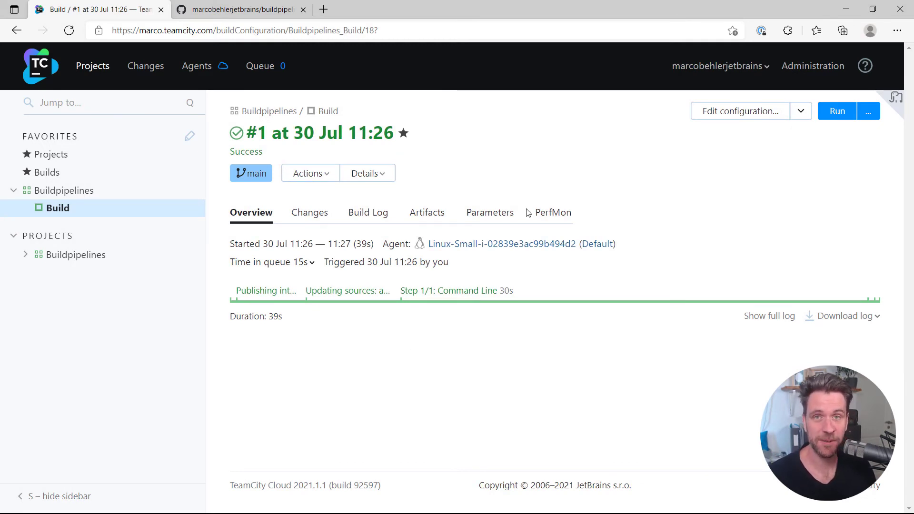
pyautogui.moveTo(335, 153)
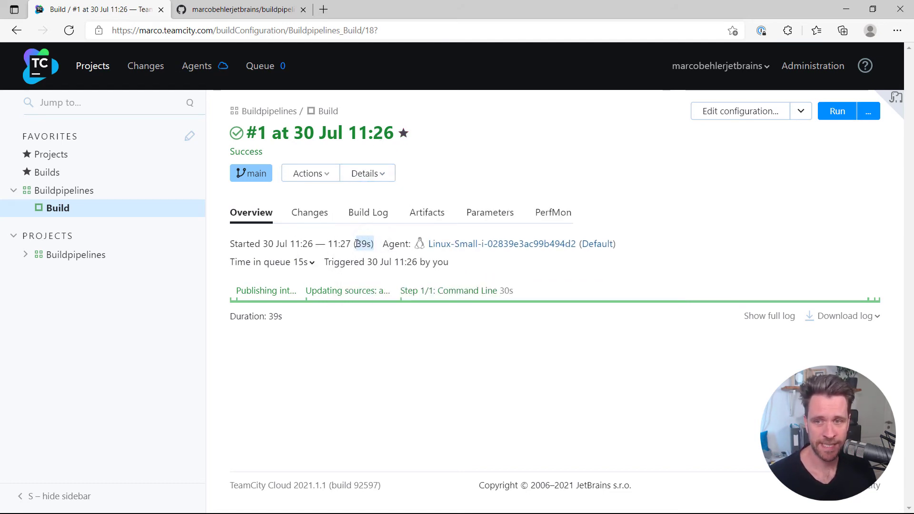
pyautogui.moveTo(502, 244)
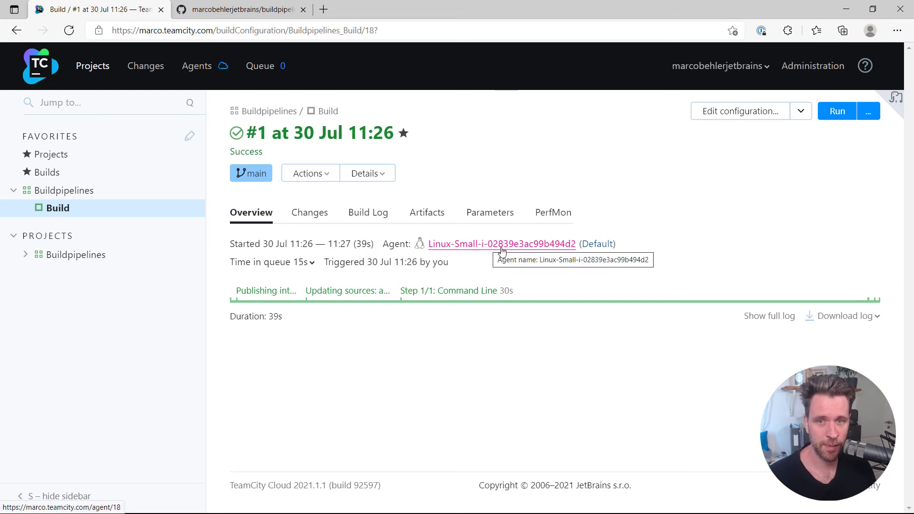
pyautogui.moveTo(445, 292)
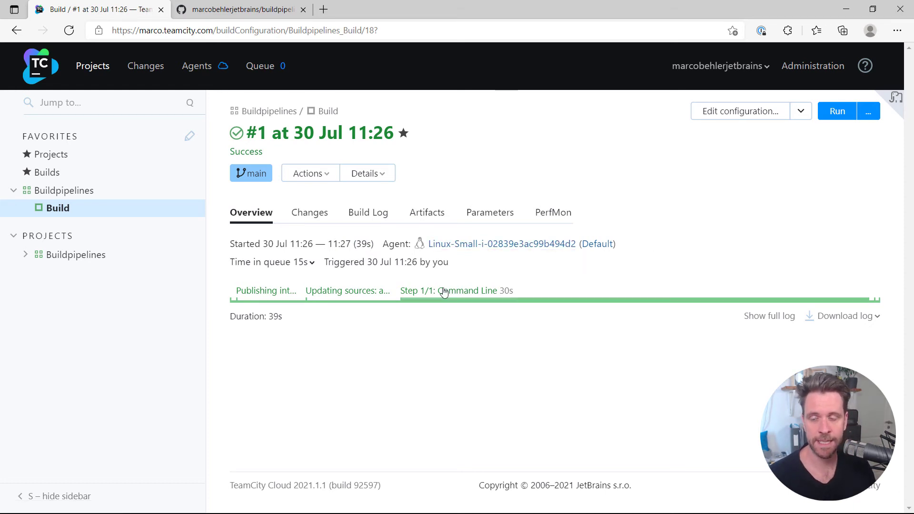
pyautogui.moveTo(401, 278)
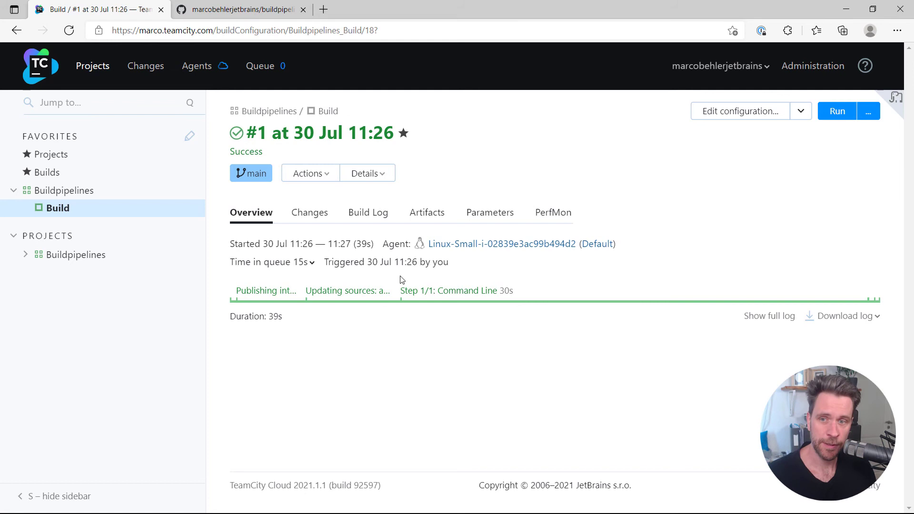
pyautogui.moveTo(378, 227)
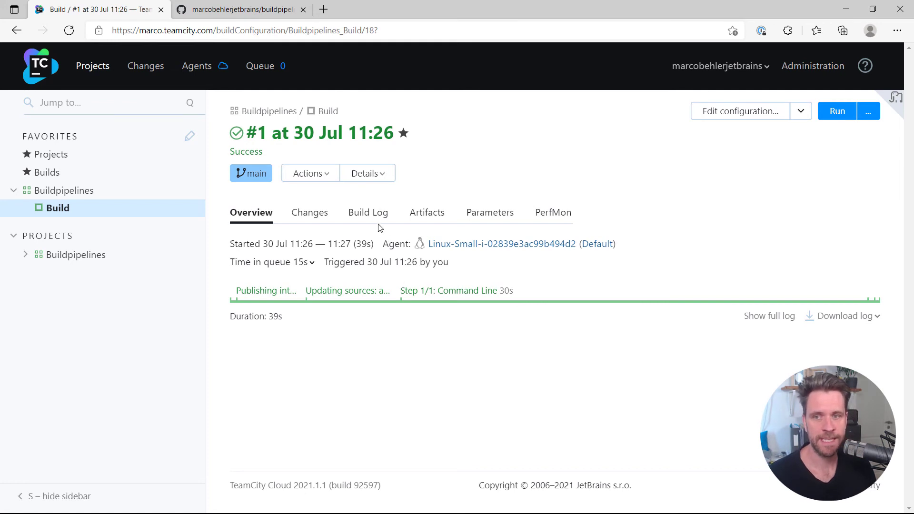
pyautogui.moveTo(367, 212)
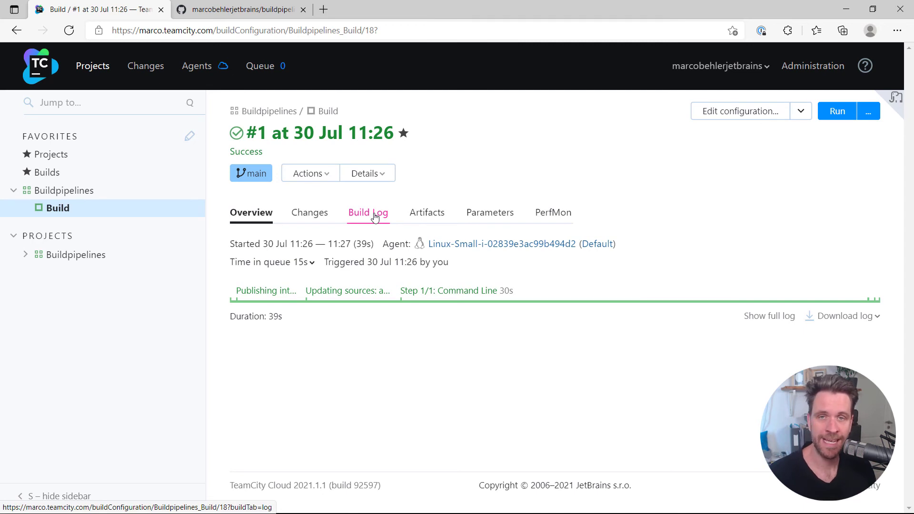
pyautogui.moveTo(370, 220)
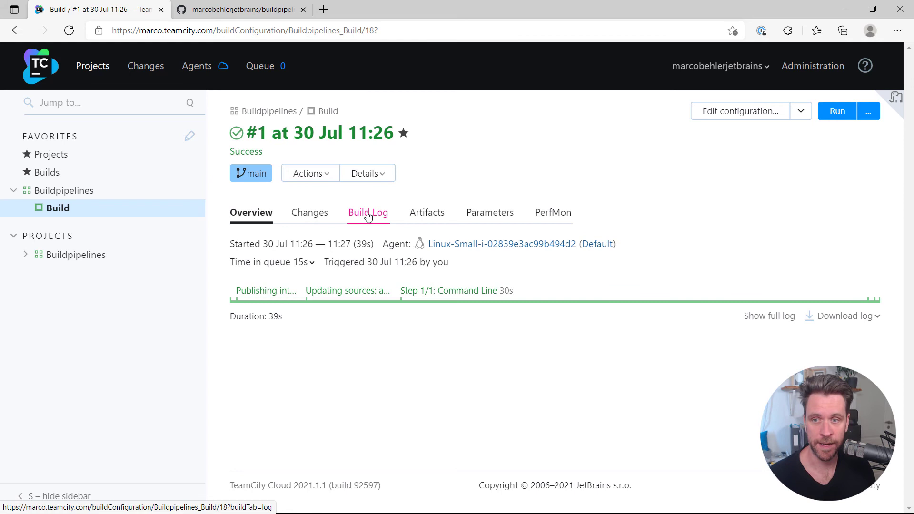
# - Open build #1's Build Log listing stages from collecting changes to build finished
pyautogui.click(368, 212)
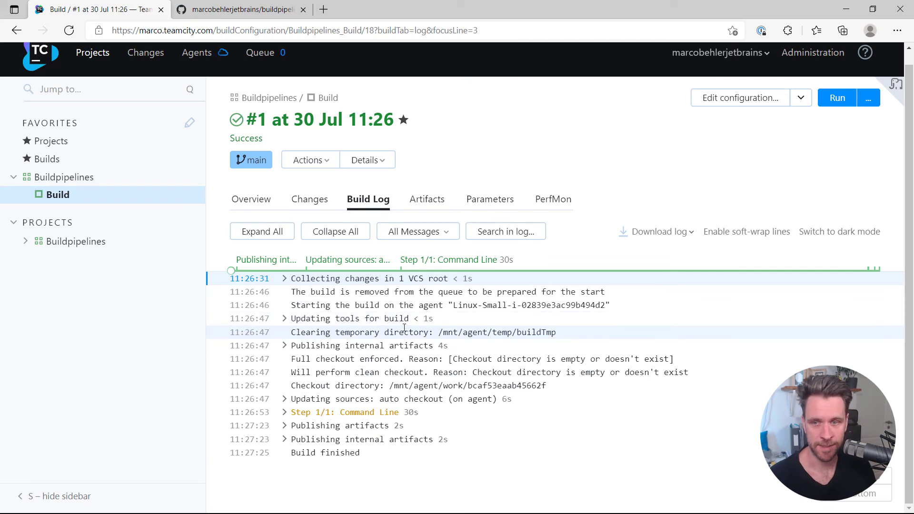
# - Expand the 'Step 1/1: Command Line' output in build #1's log and begin a log search
pyautogui.click(659, 231)
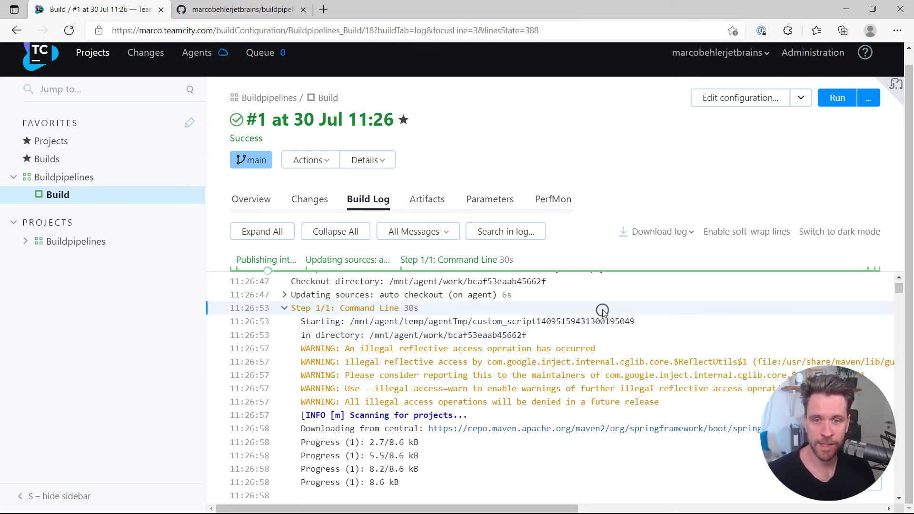
pyautogui.click(504, 231)
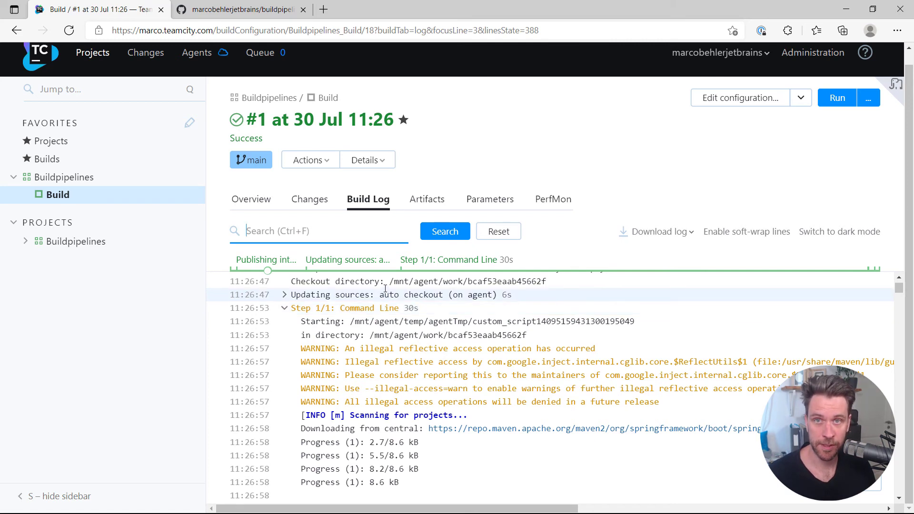
# - Search the log for 'success' to highlight Maven's BUILD SUCCESS line and review the S3 upload lines after it
pyautogui.write('su')
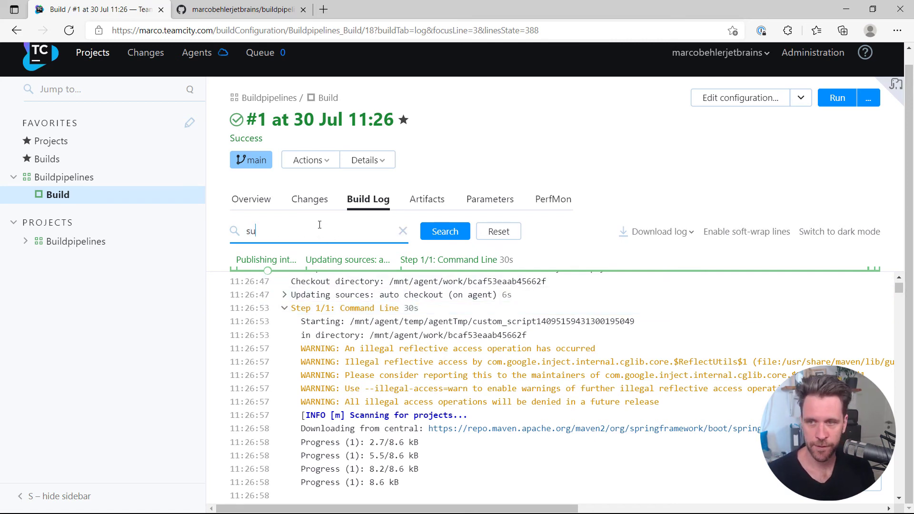
pyautogui.write('ccess')
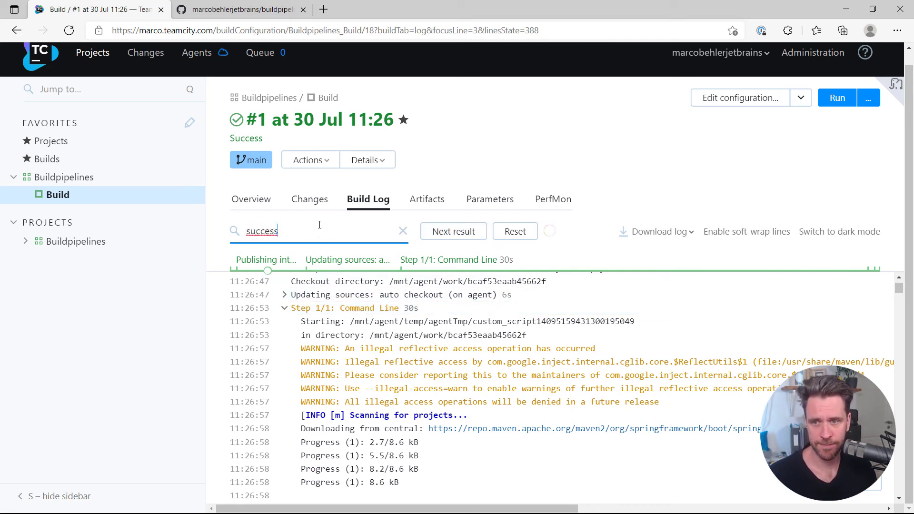
pyautogui.click(453, 231)
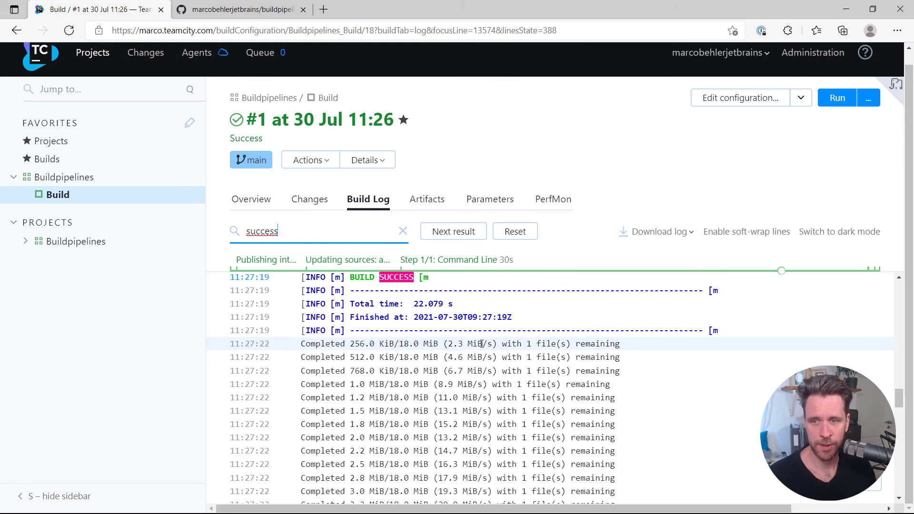
pyautogui.scroll(3)
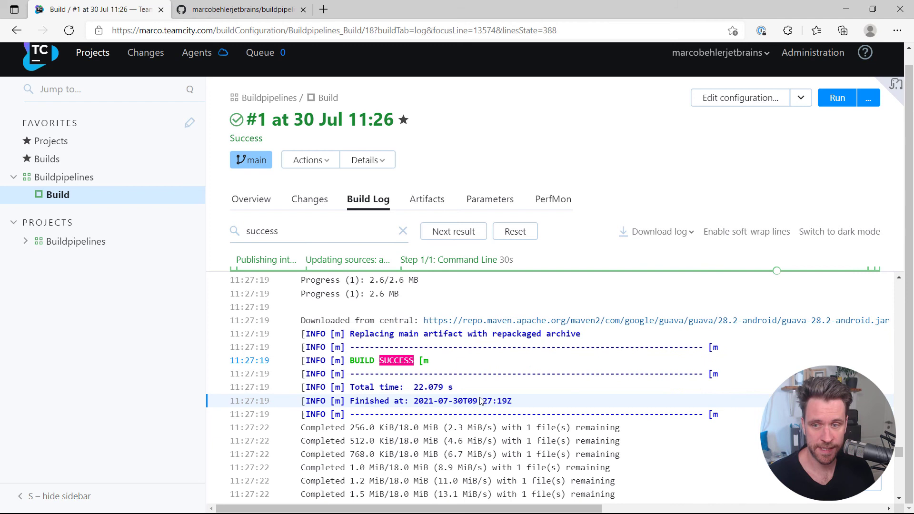
pyautogui.scroll(-3)
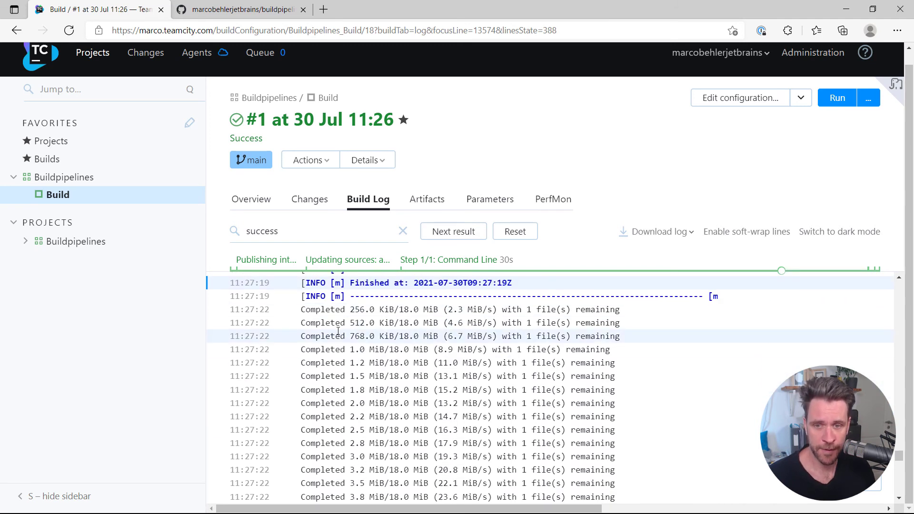
pyautogui.scroll(-3)
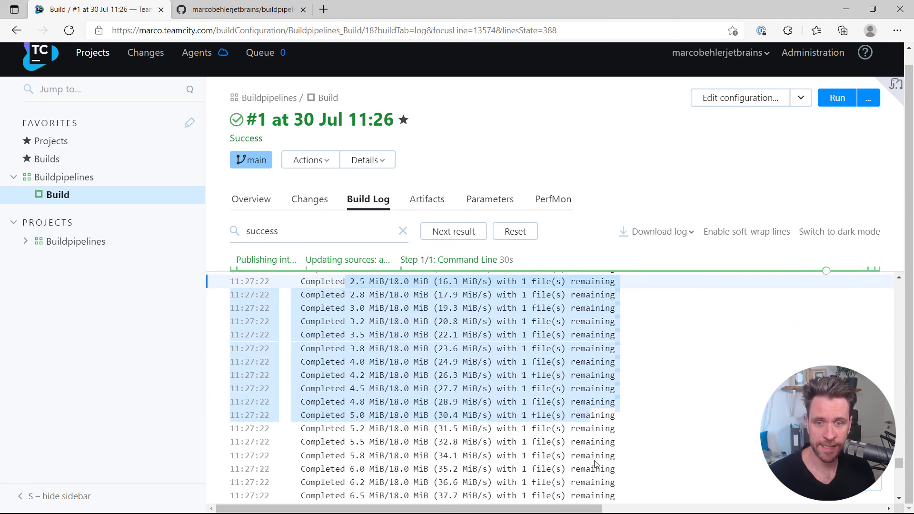
pyautogui.scroll(-3)
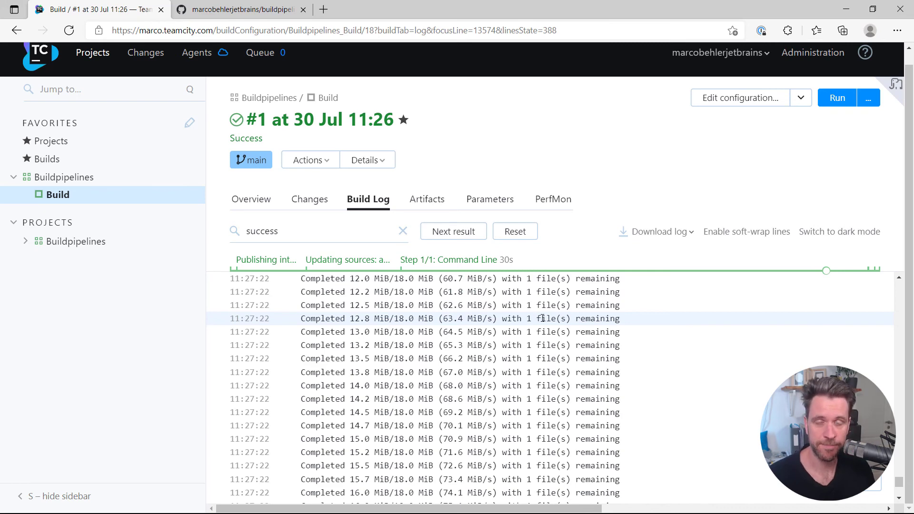
pyautogui.scroll(3)
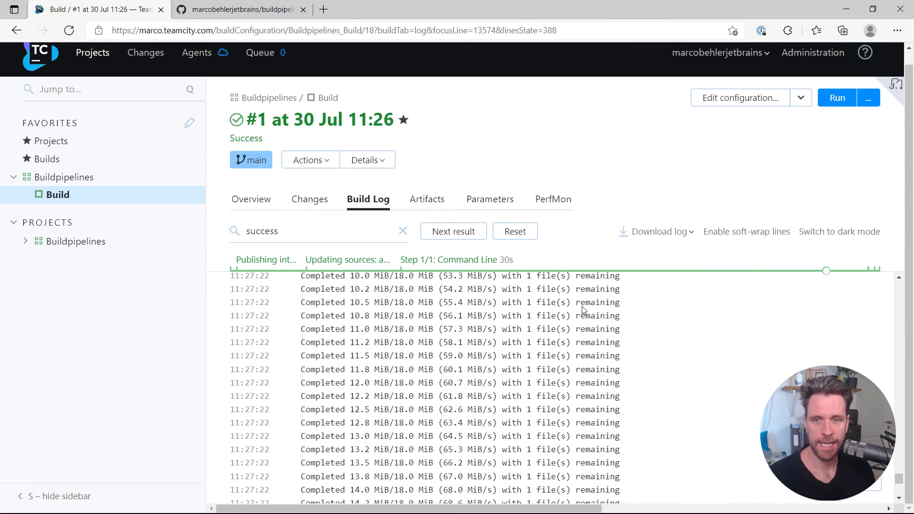
pyautogui.scroll(3)
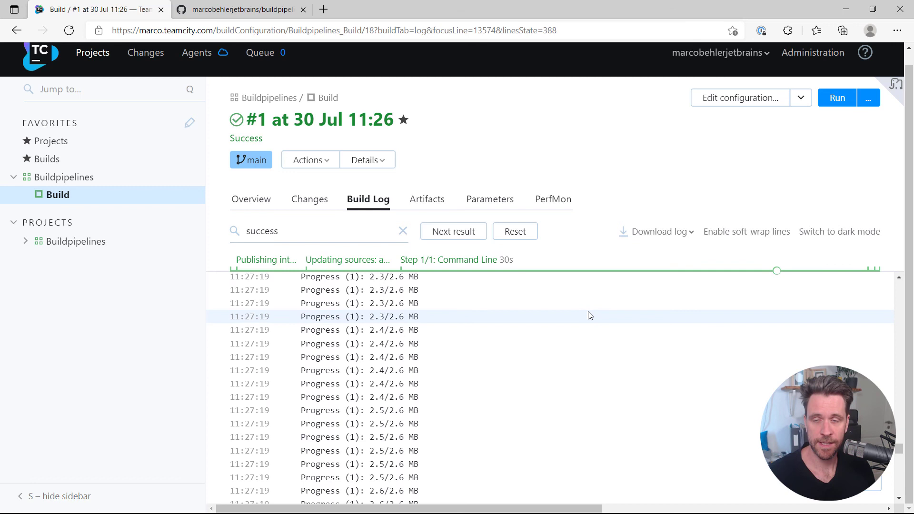